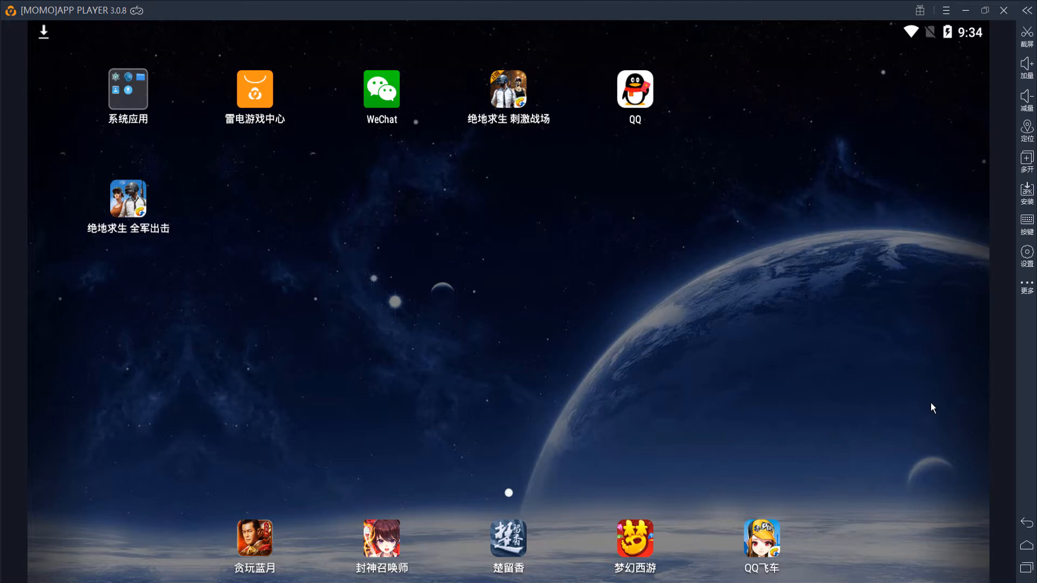
mouse_move(909, 389)
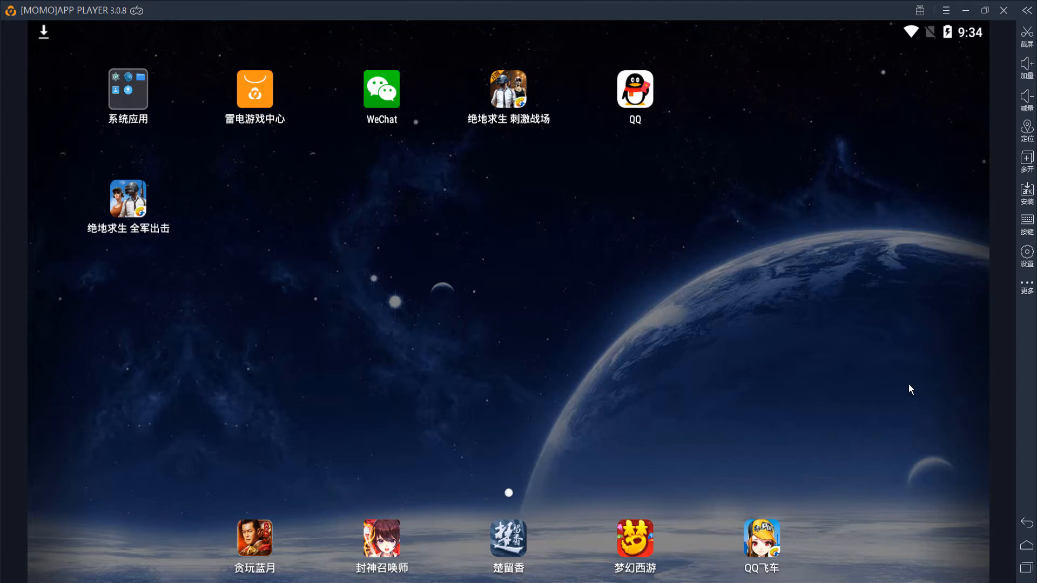
mouse_move(873, 380)
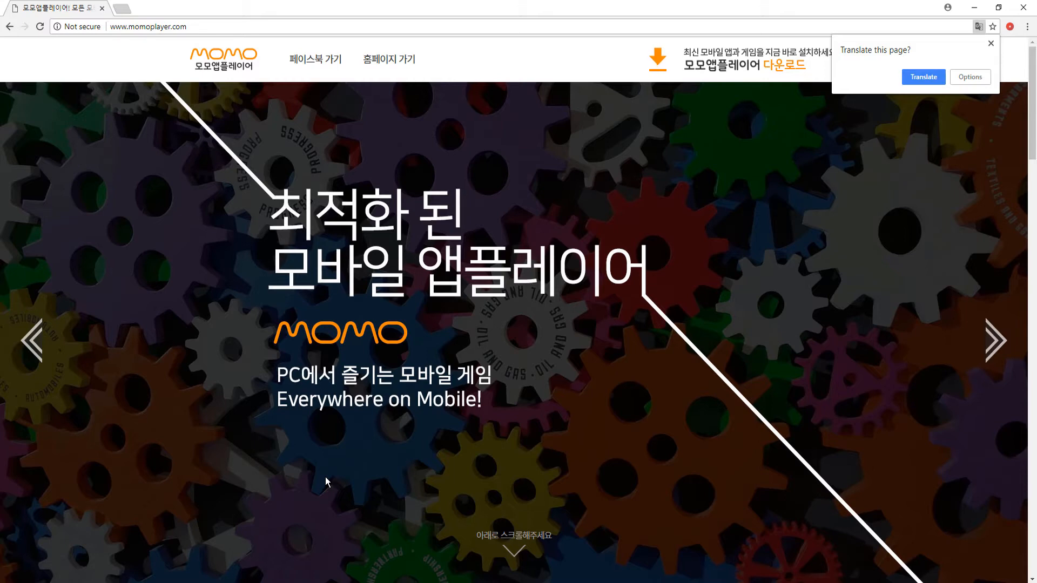
mouse_move(795, 170)
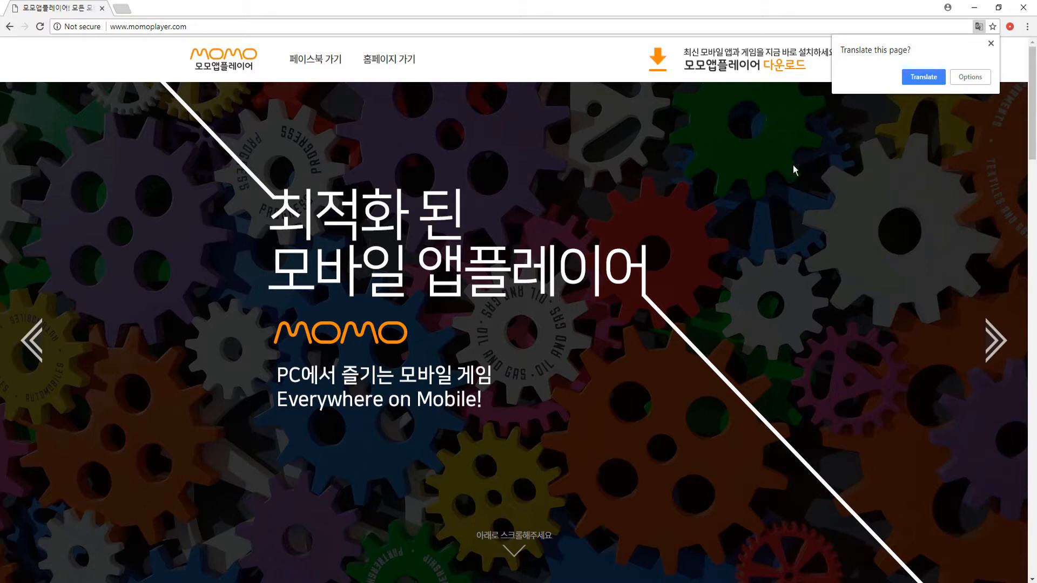
Translate the Korean momoplayer.com homepage into English via Chrome's translate bubble
click(923, 77)
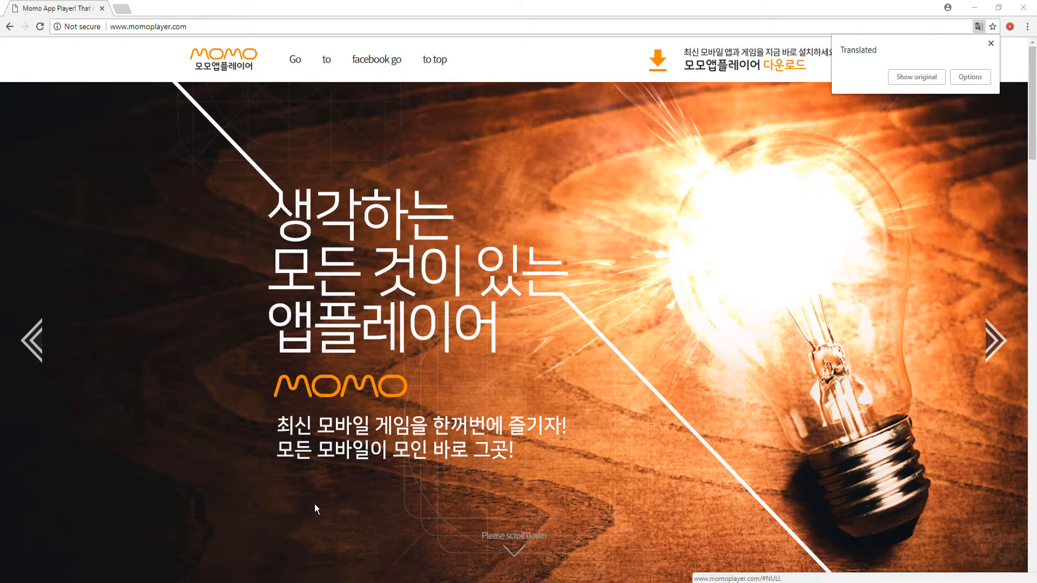
mouse_move(314, 474)
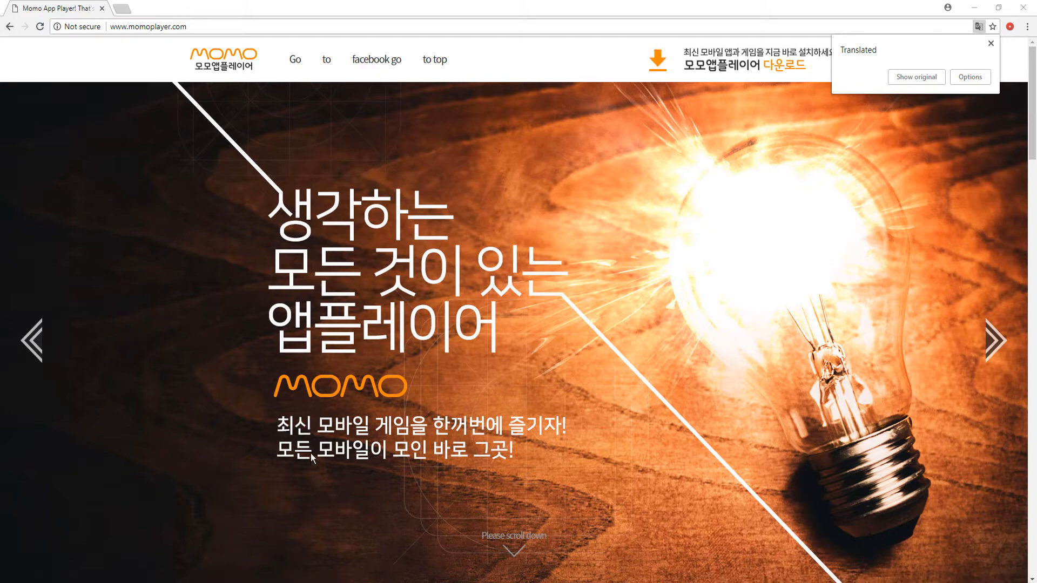
click(997, 339)
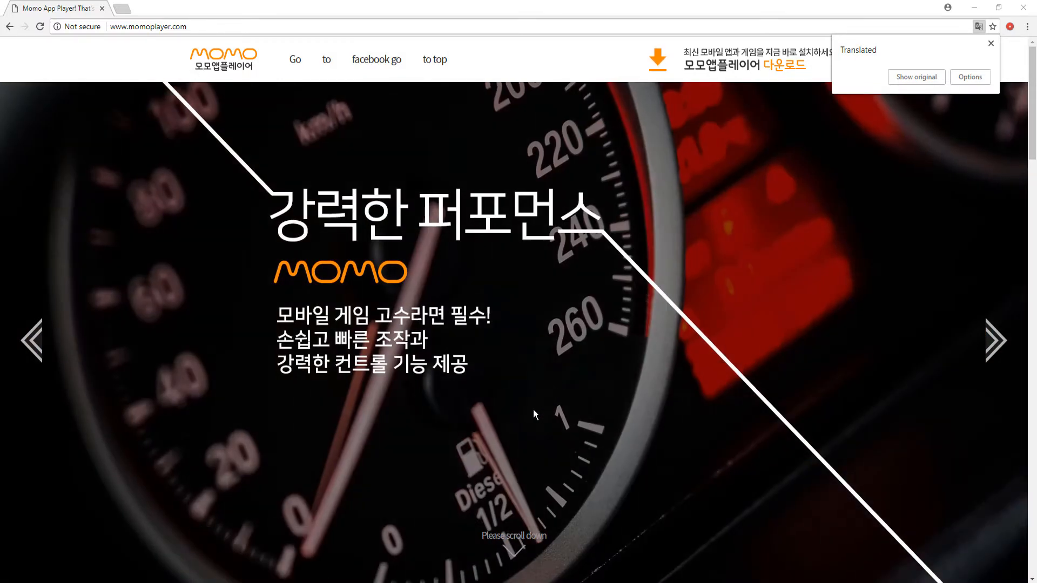
mouse_move(541, 482)
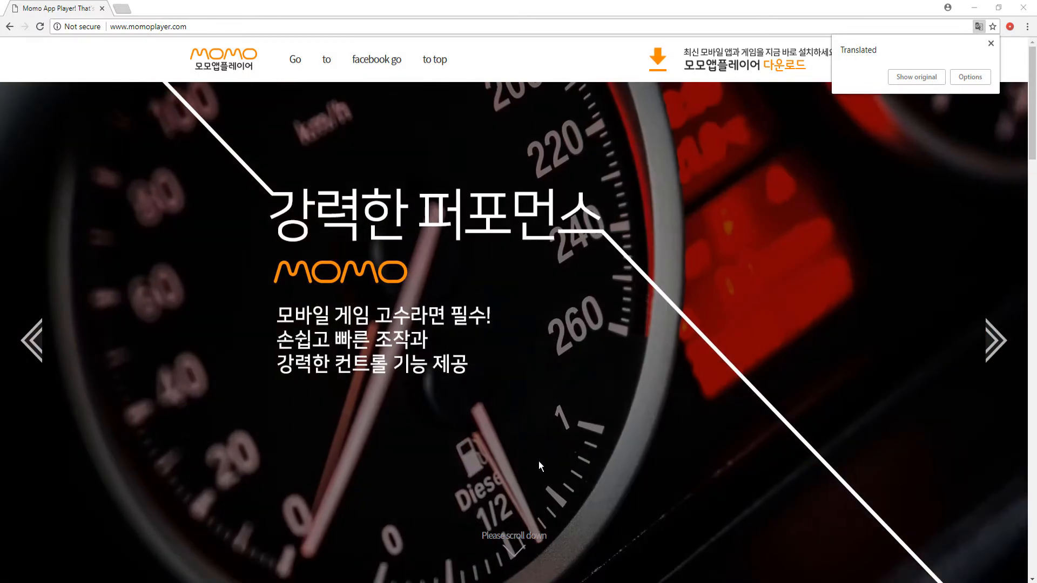
mouse_move(514, 458)
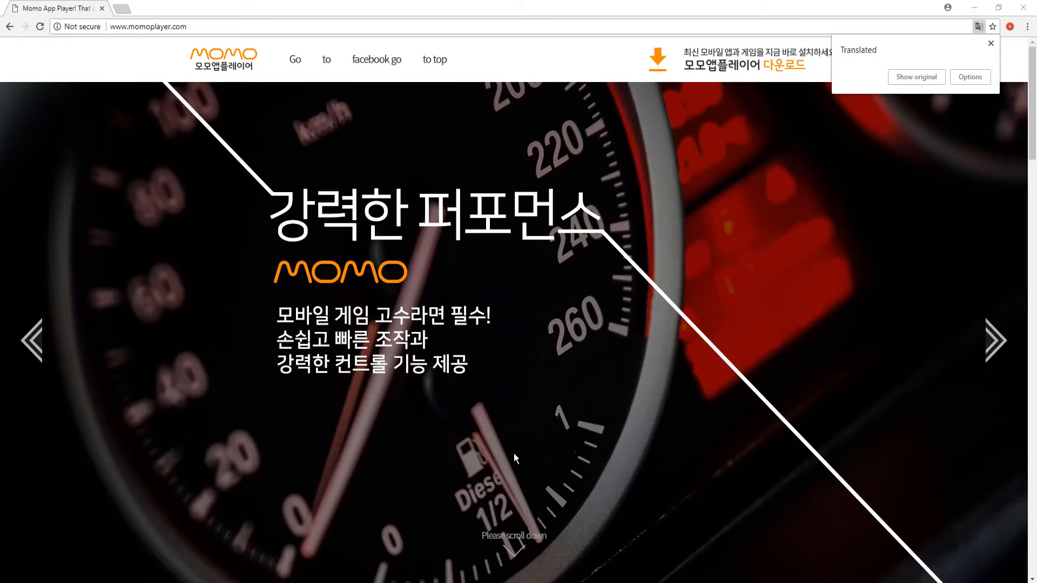
mouse_move(491, 489)
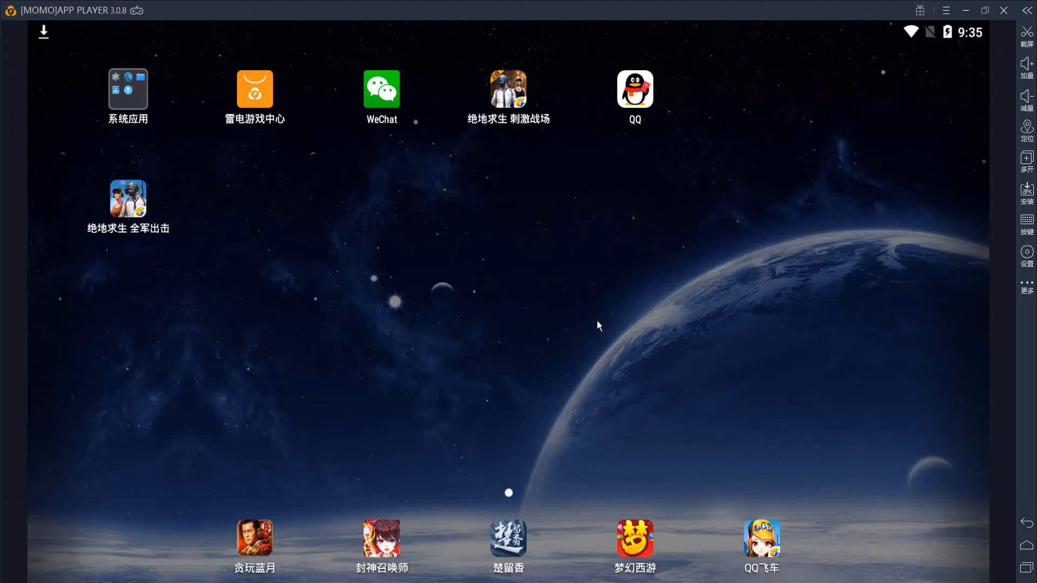
mouse_move(590, 337)
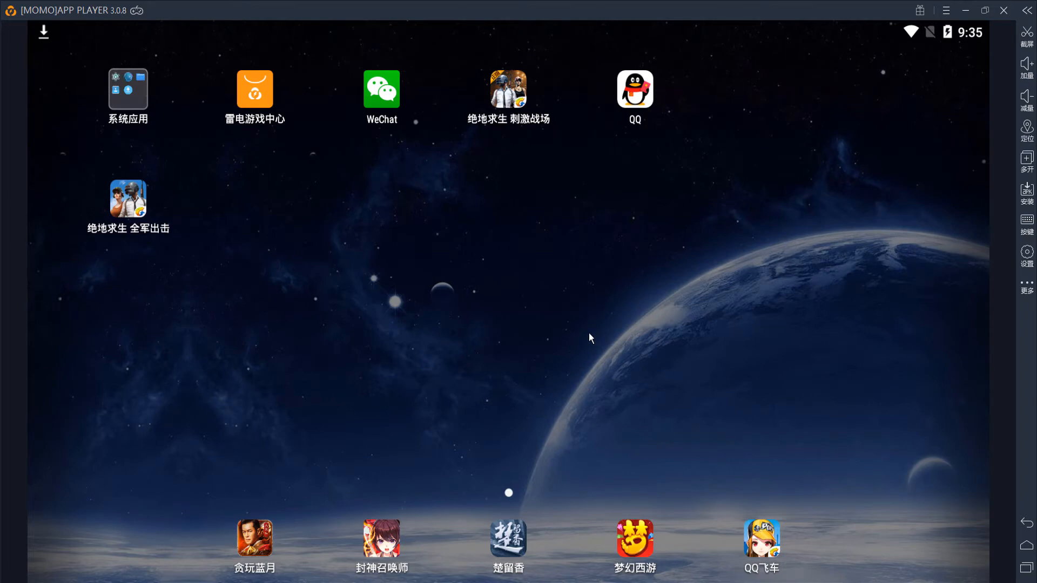
mouse_move(882, 188)
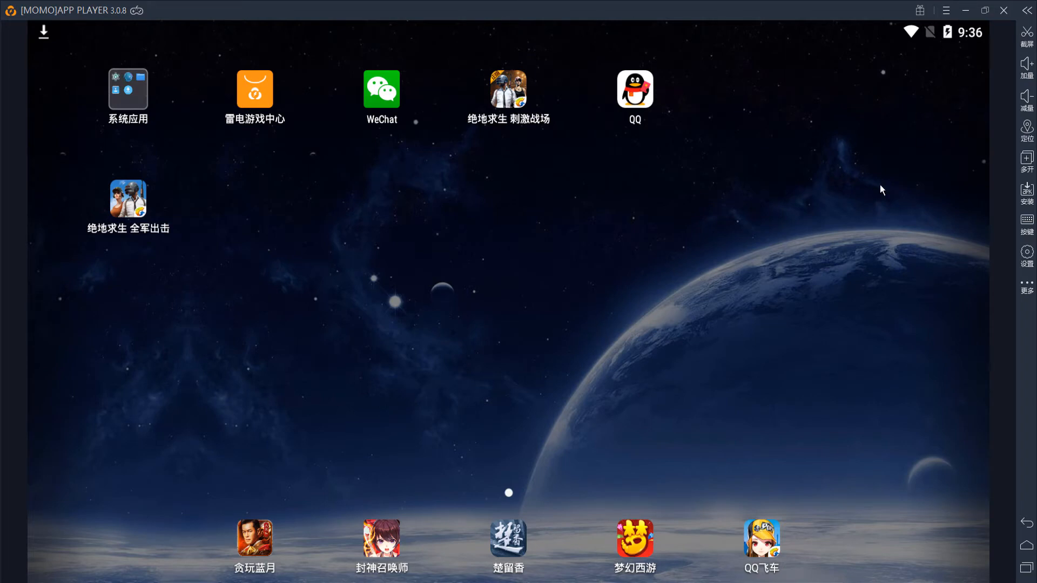
mouse_move(916, 79)
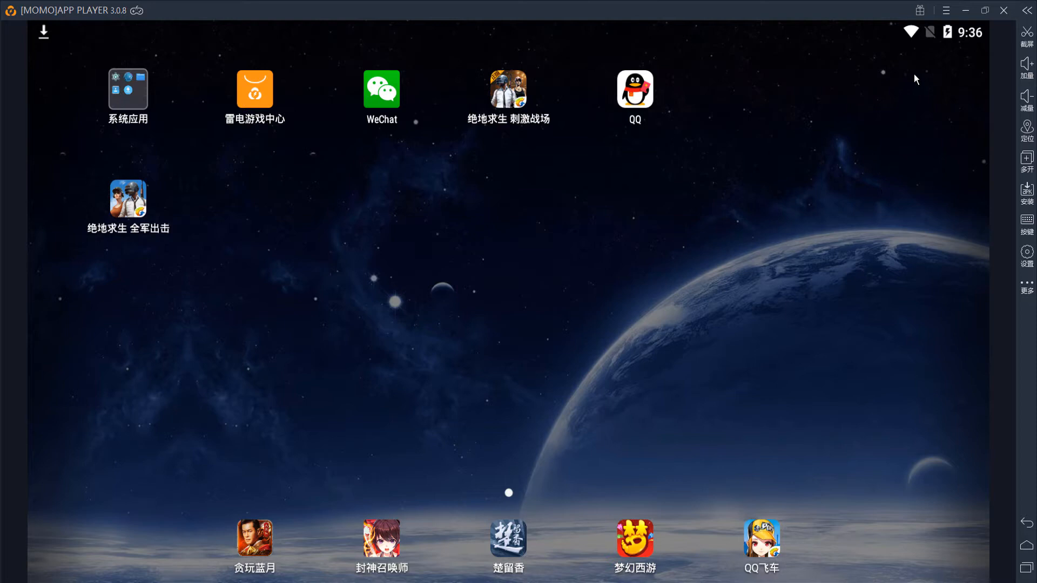
mouse_move(946, 10)
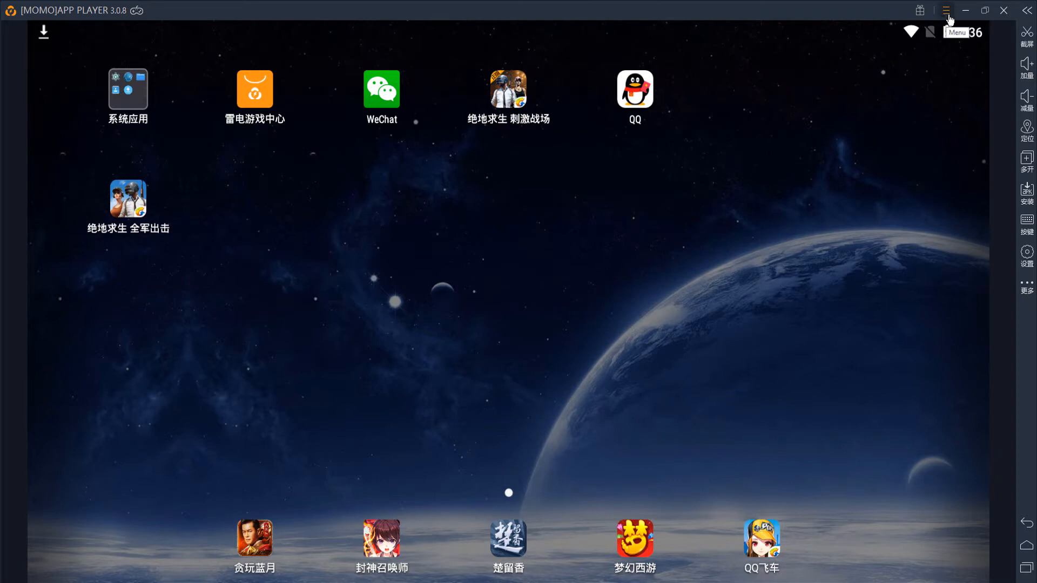
click(946, 10)
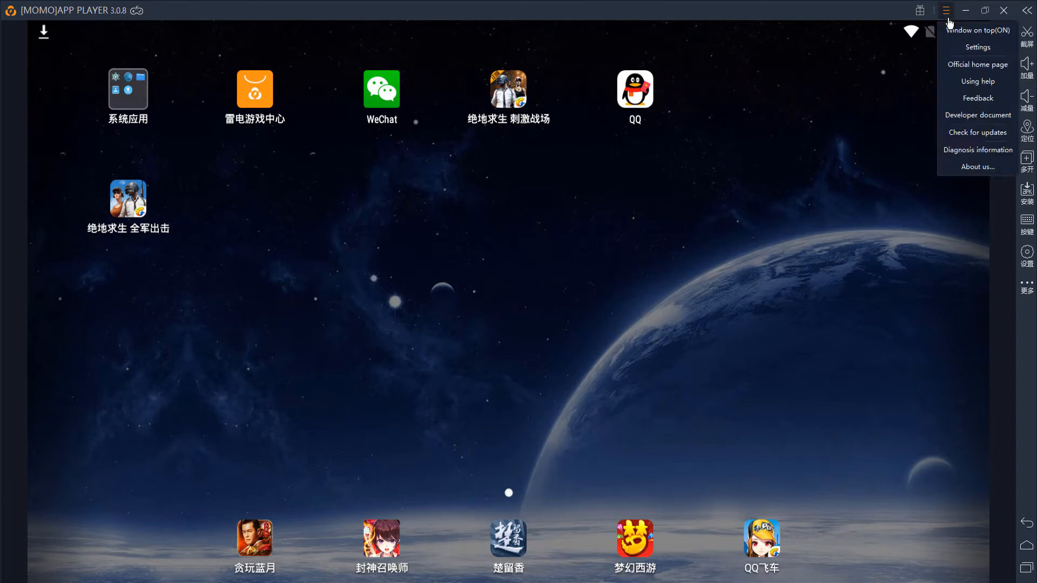
mouse_move(955, 49)
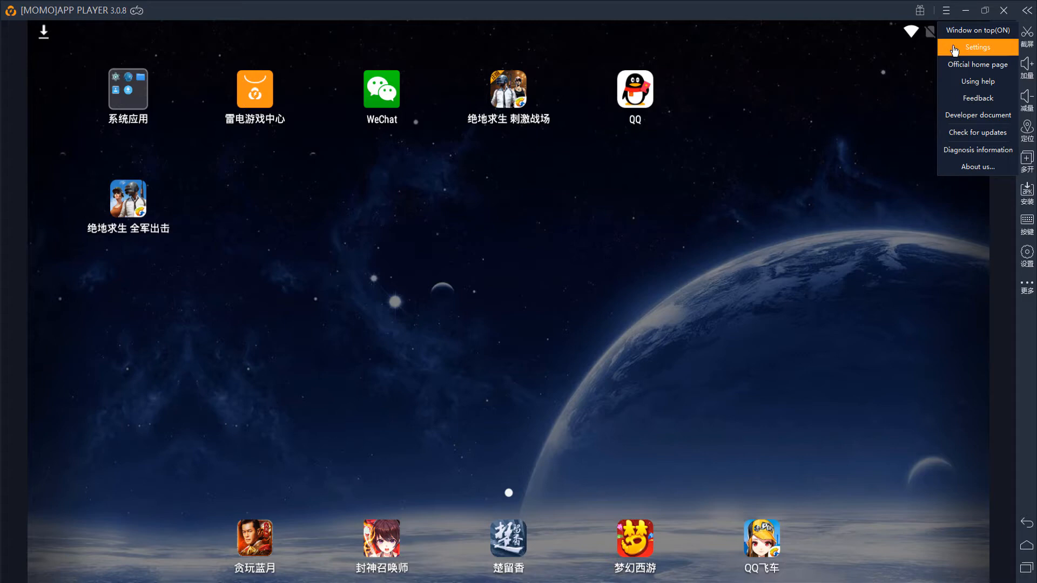
click(978, 46)
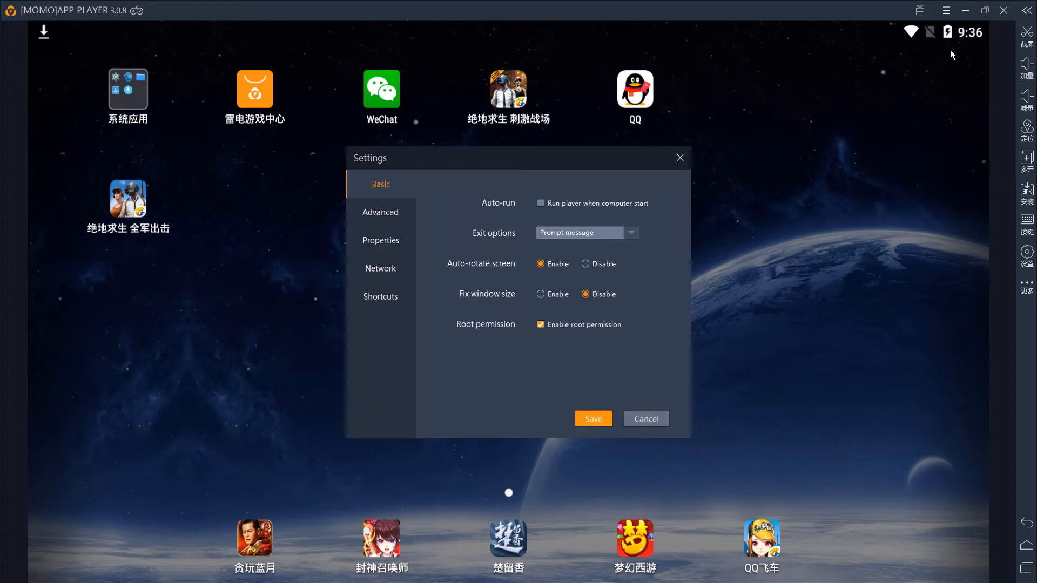
mouse_move(468, 233)
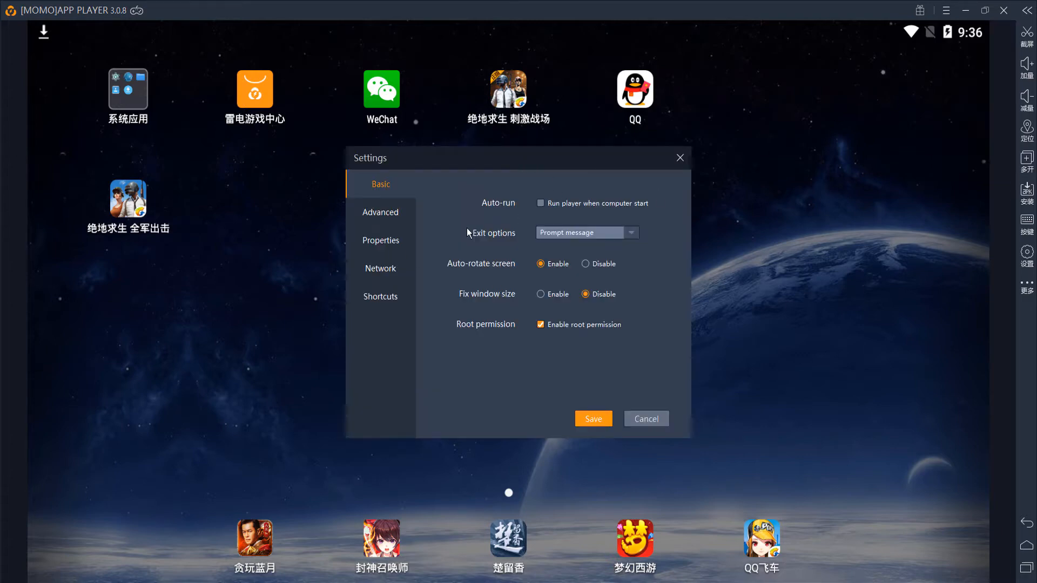
mouse_move(395, 249)
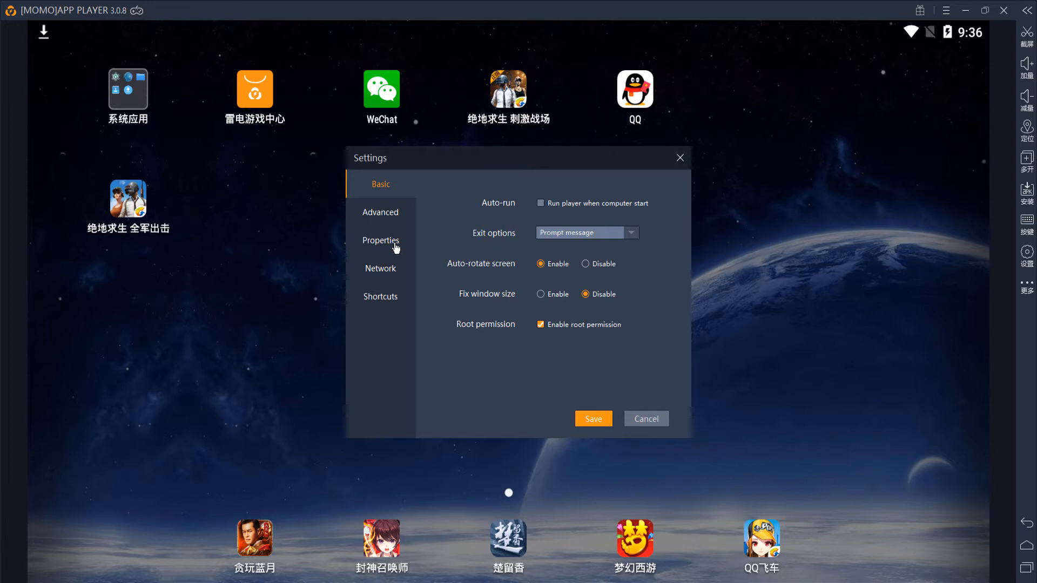
click(381, 240)
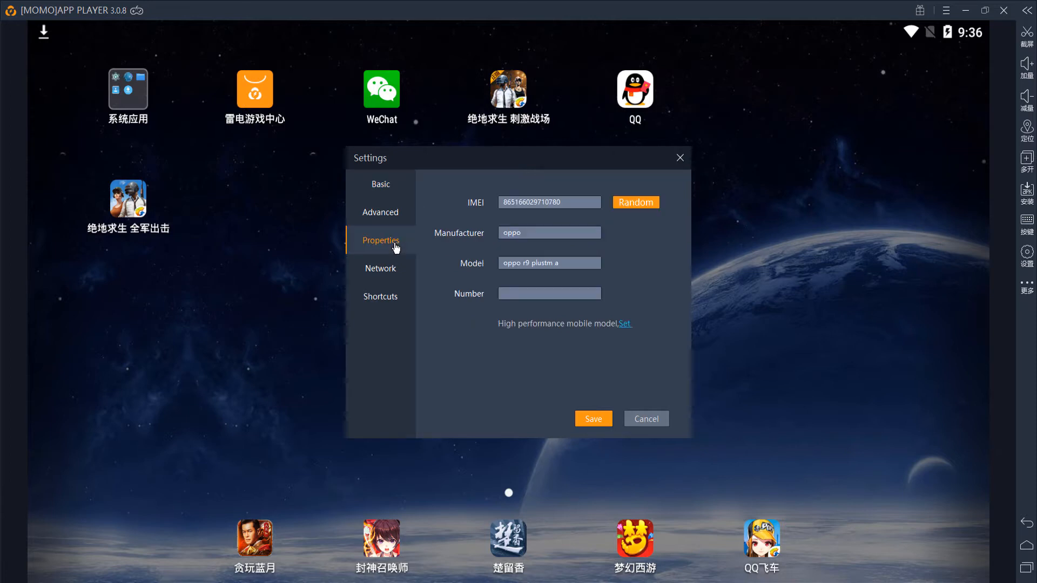
mouse_move(390, 220)
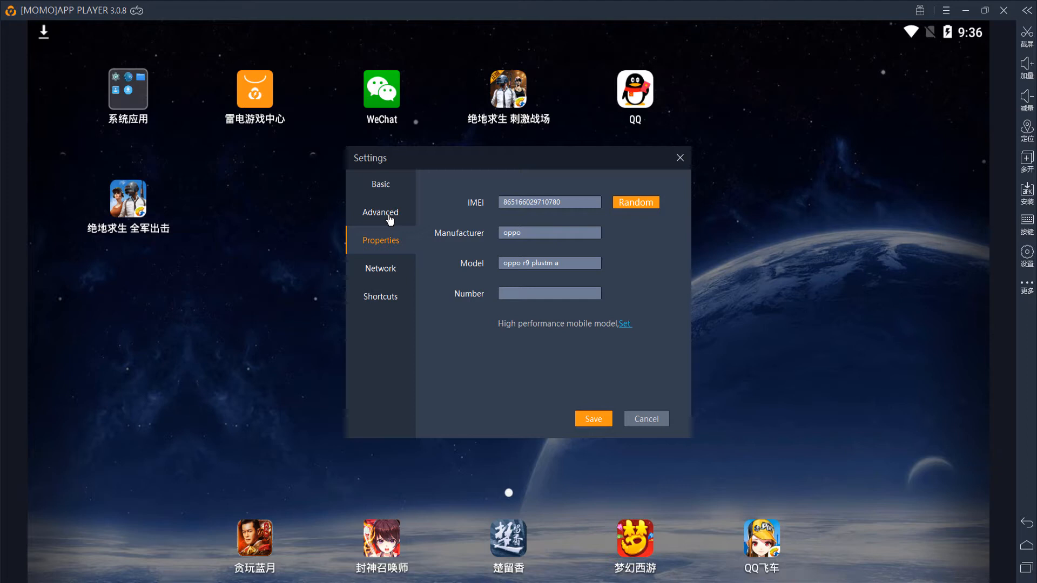
click(380, 212)
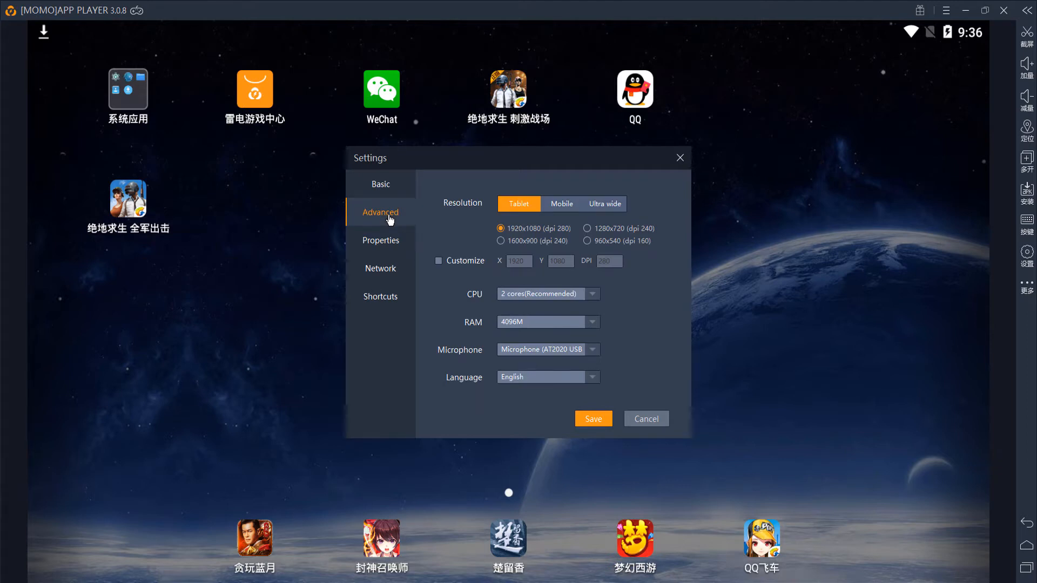
mouse_move(507, 250)
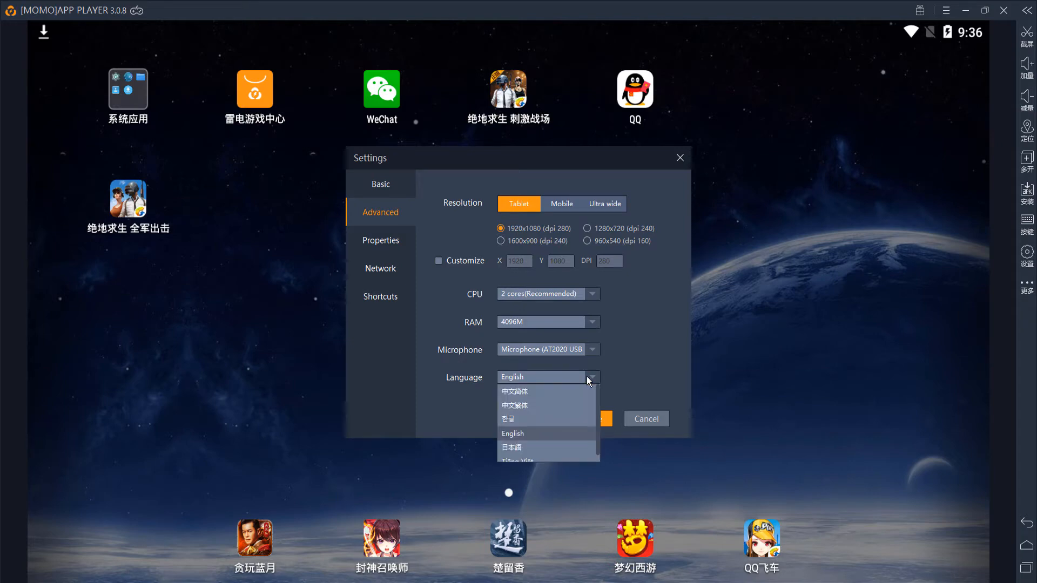
mouse_move(542, 438)
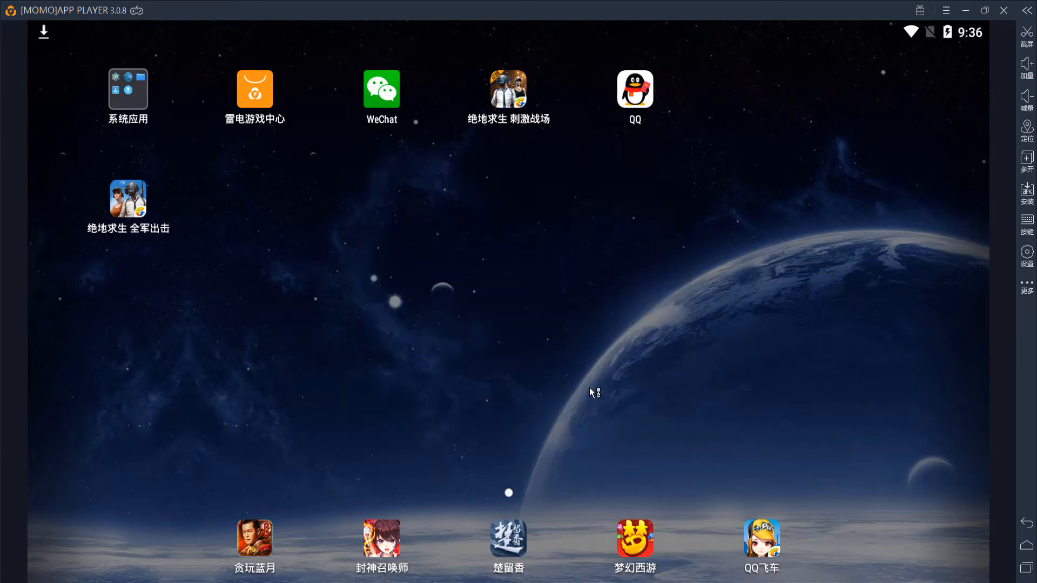
mouse_move(609, 344)
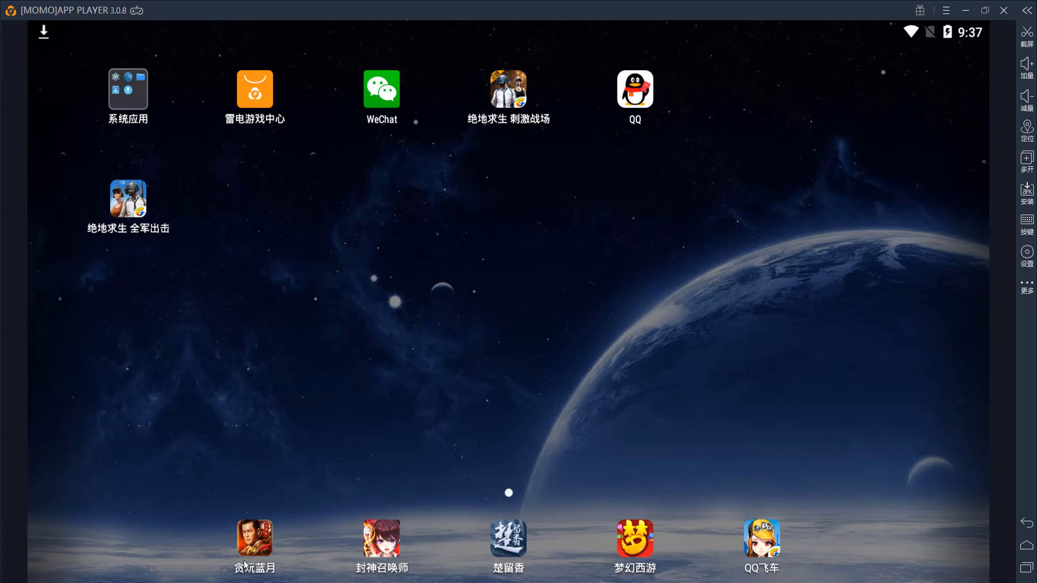
mouse_move(543, 41)
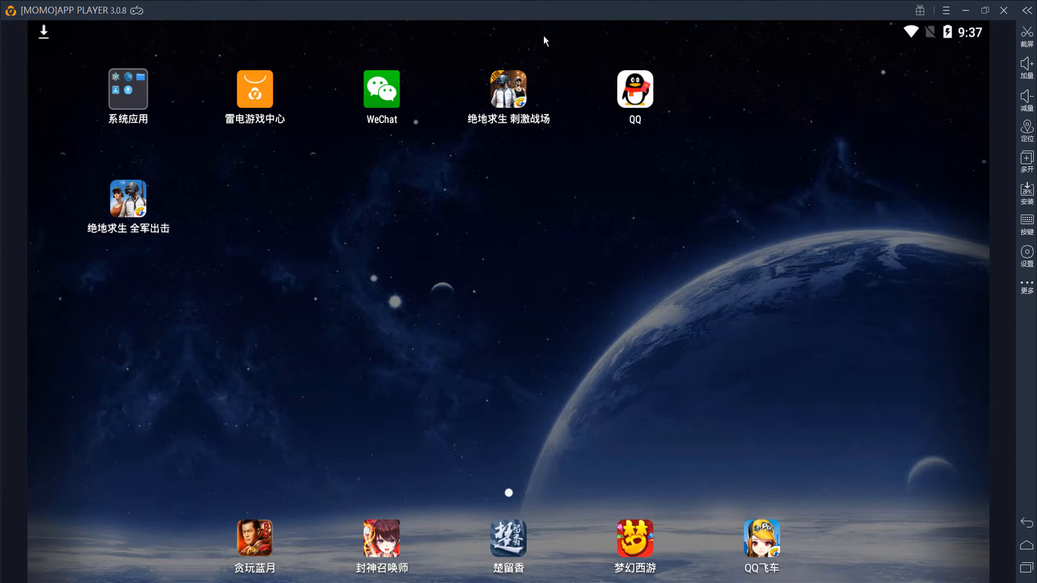
mouse_move(394, 445)
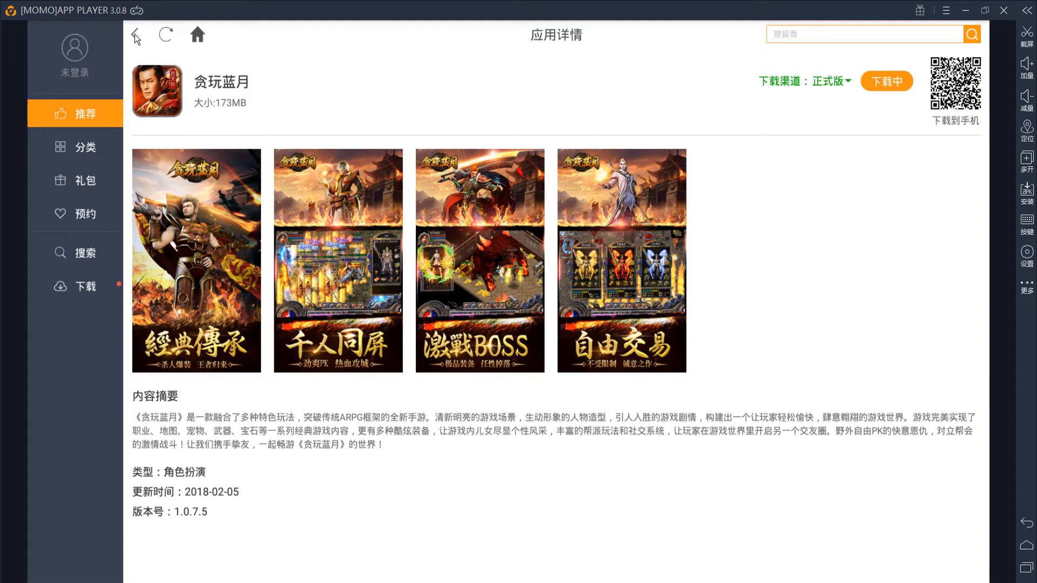
Return to the recommended games list, view 绝地求生-刺激战场's details and launch it
click(136, 34)
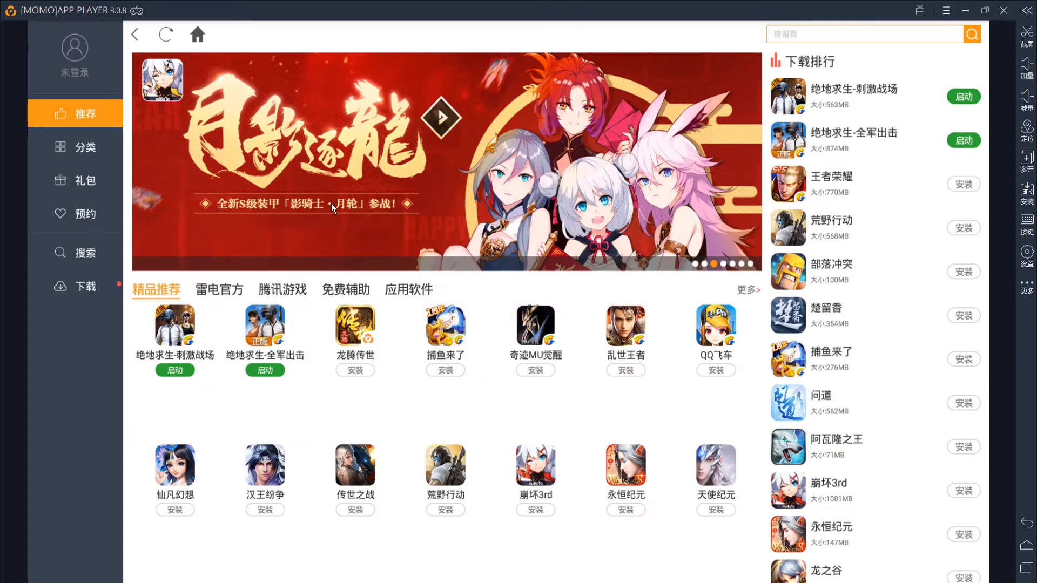
mouse_move(564, 411)
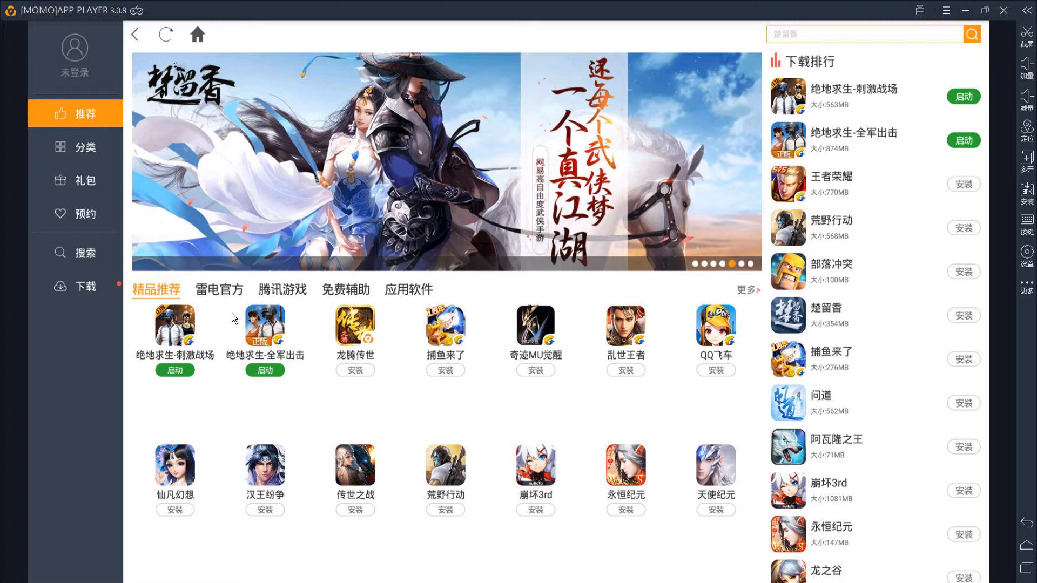
click(175, 326)
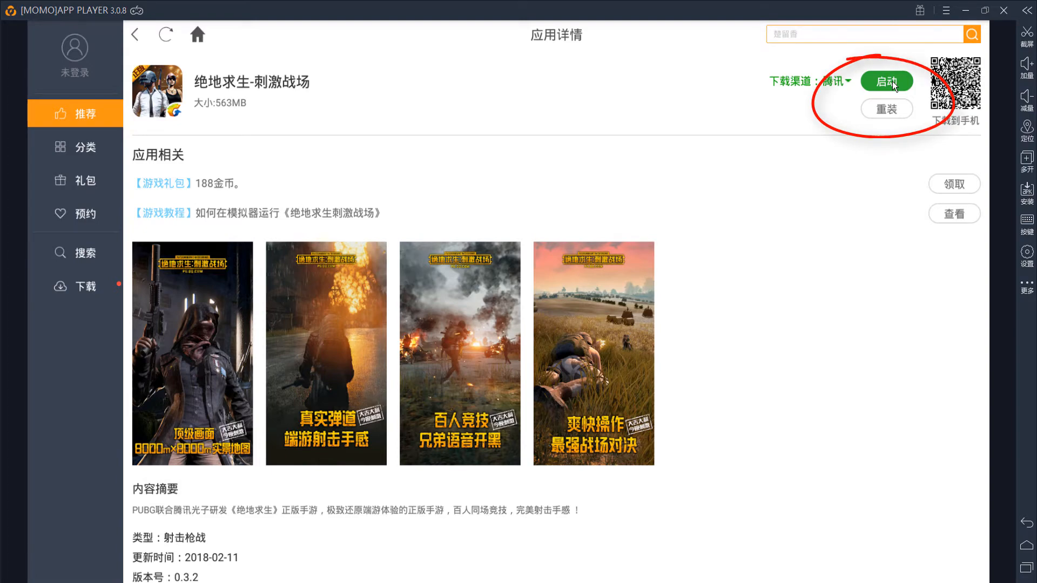
click(886, 81)
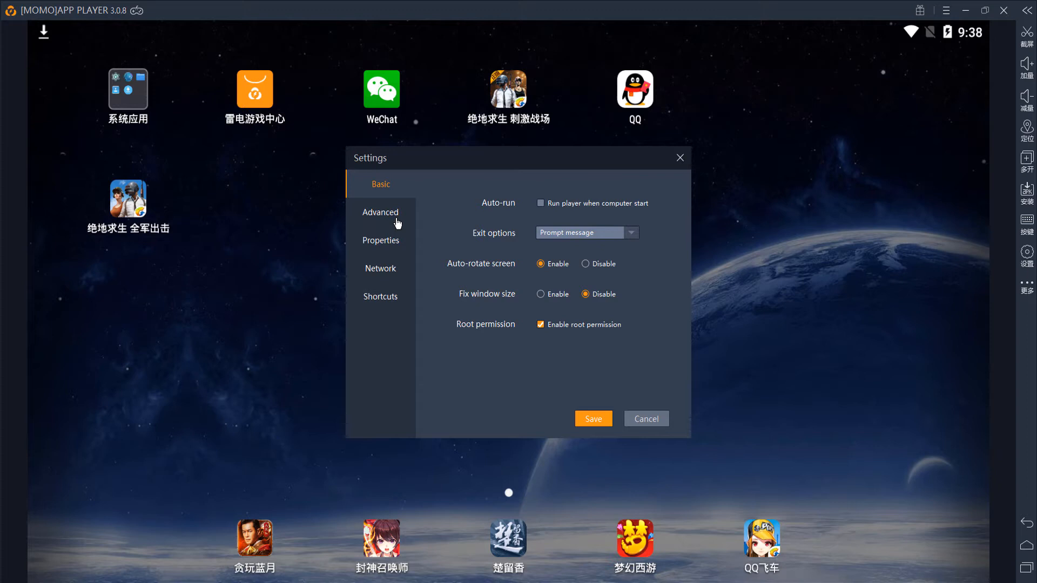
In Advanced settings, give the emulator 4 CPU cores
click(380, 212)
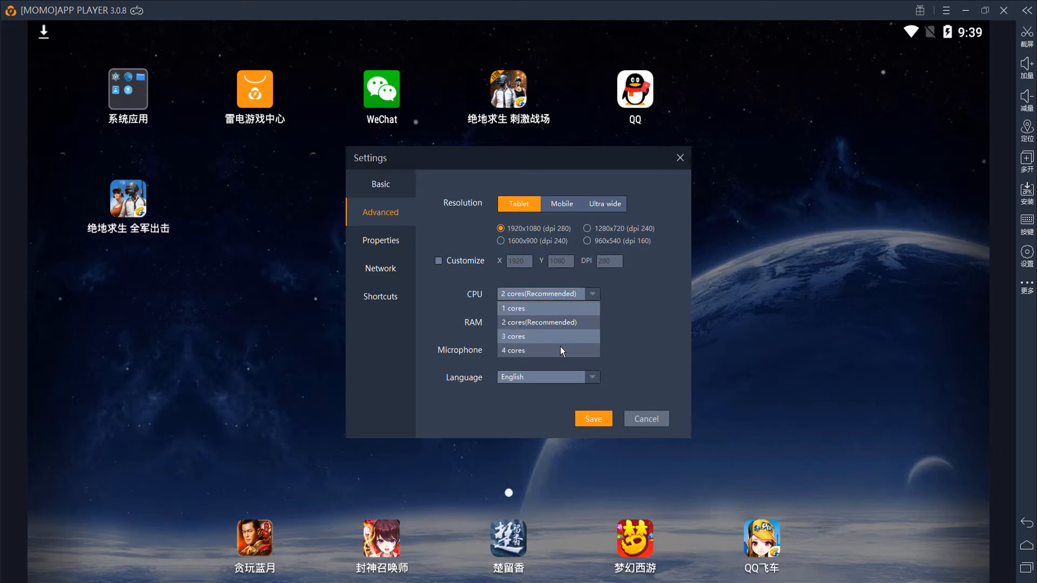
click(535, 350)
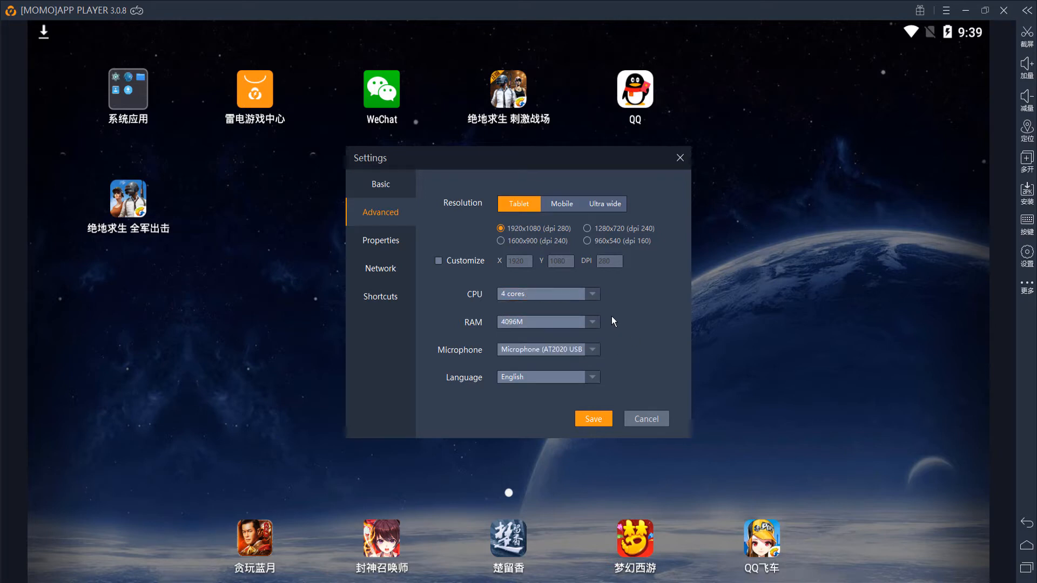
mouse_move(609, 316)
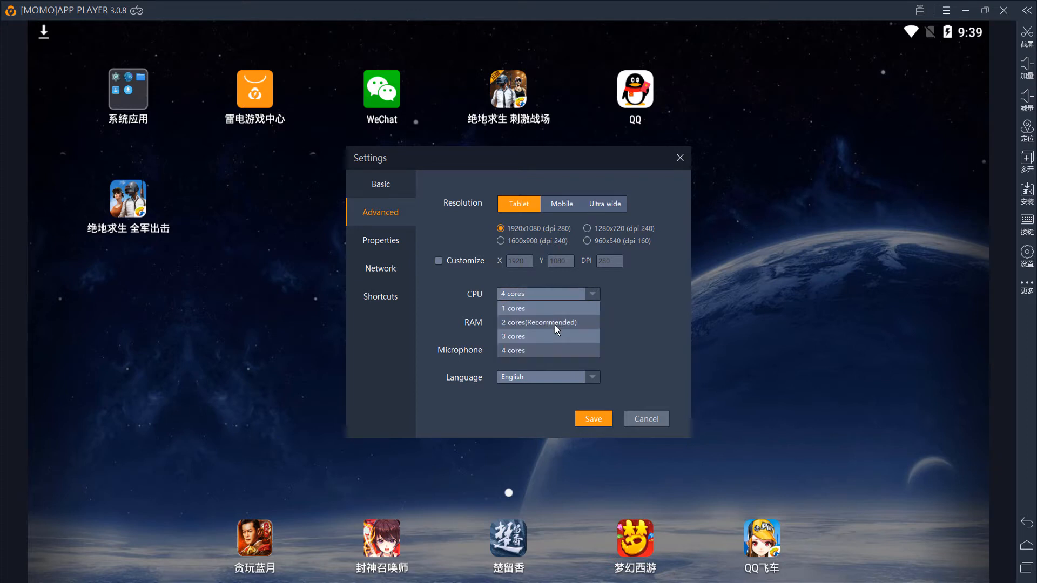
click(538, 322)
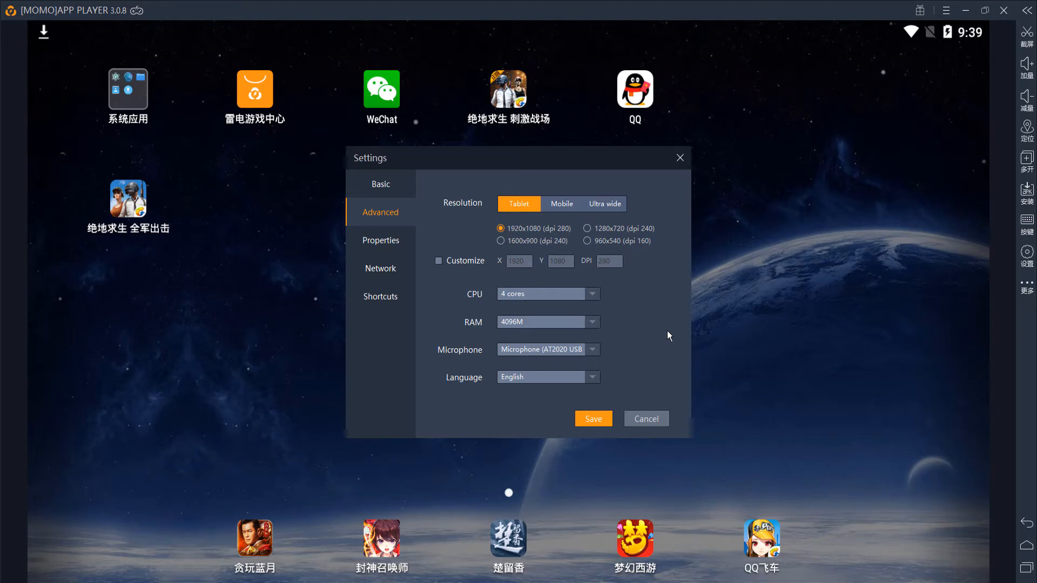
Set emulator RAM to 4096M, keep the USB microphone, and save the settings
click(592, 322)
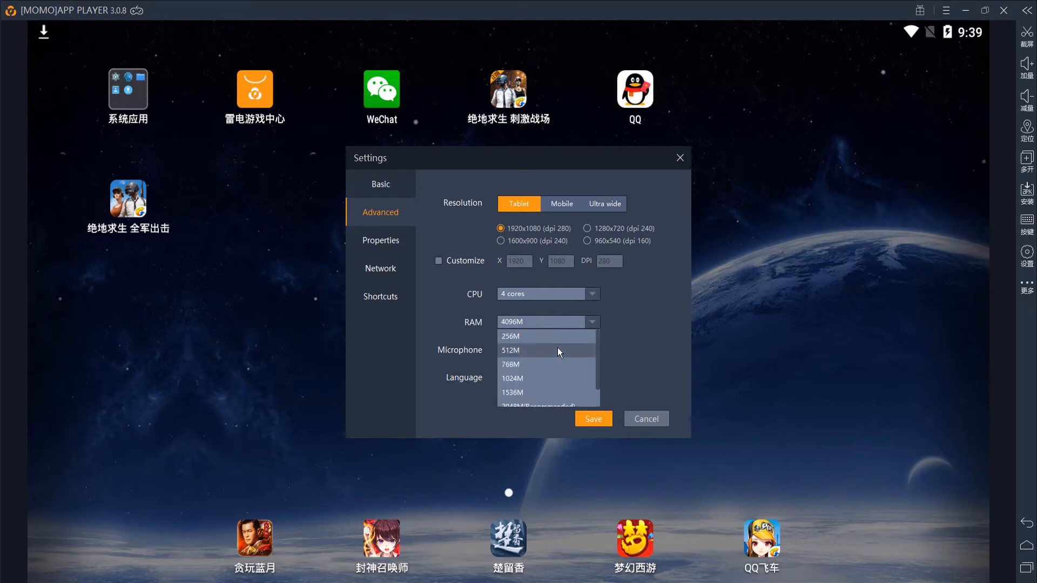
scroll(down, 3)
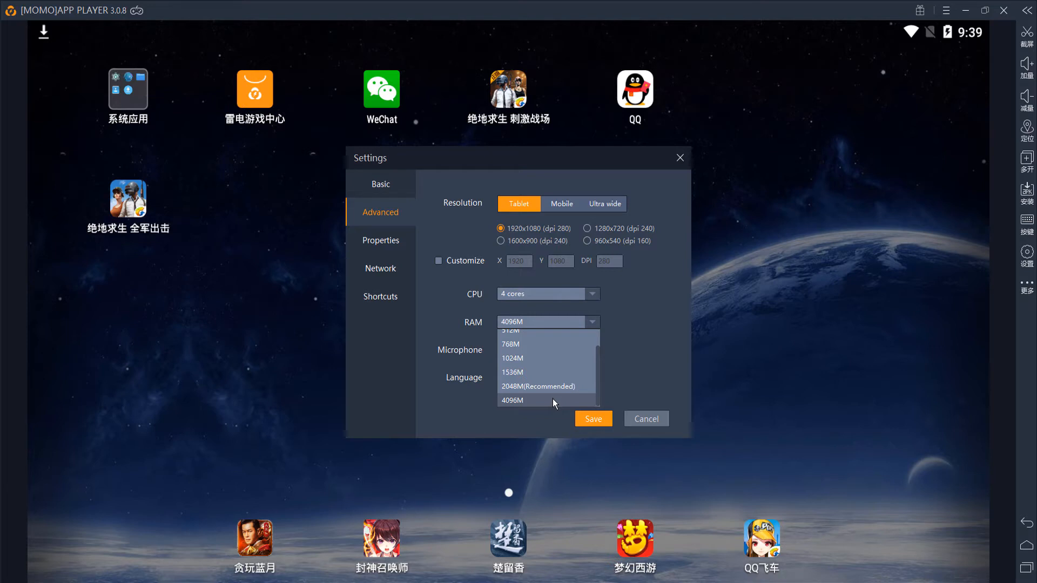
mouse_move(545, 394)
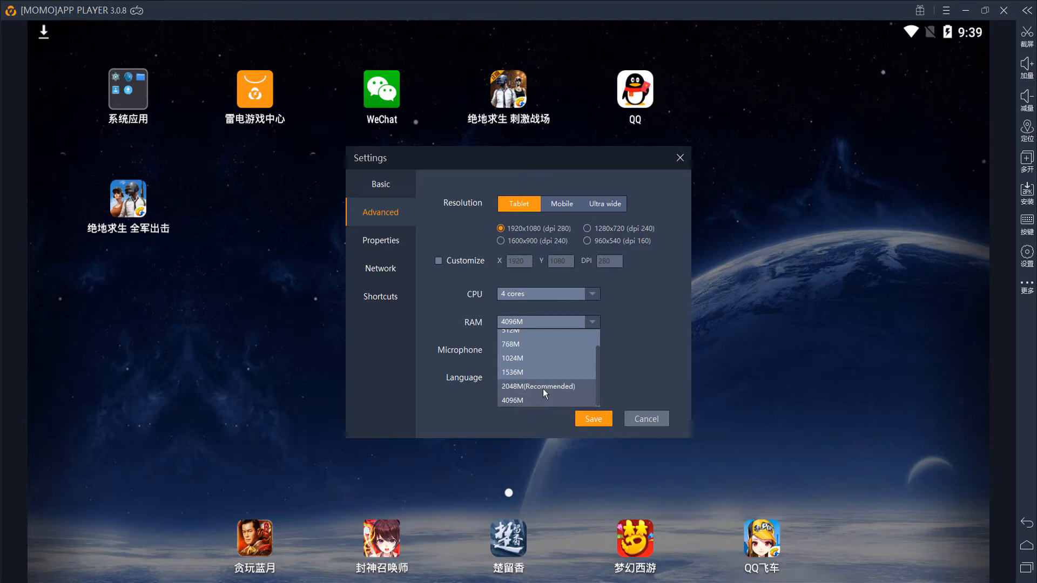
click(512, 400)
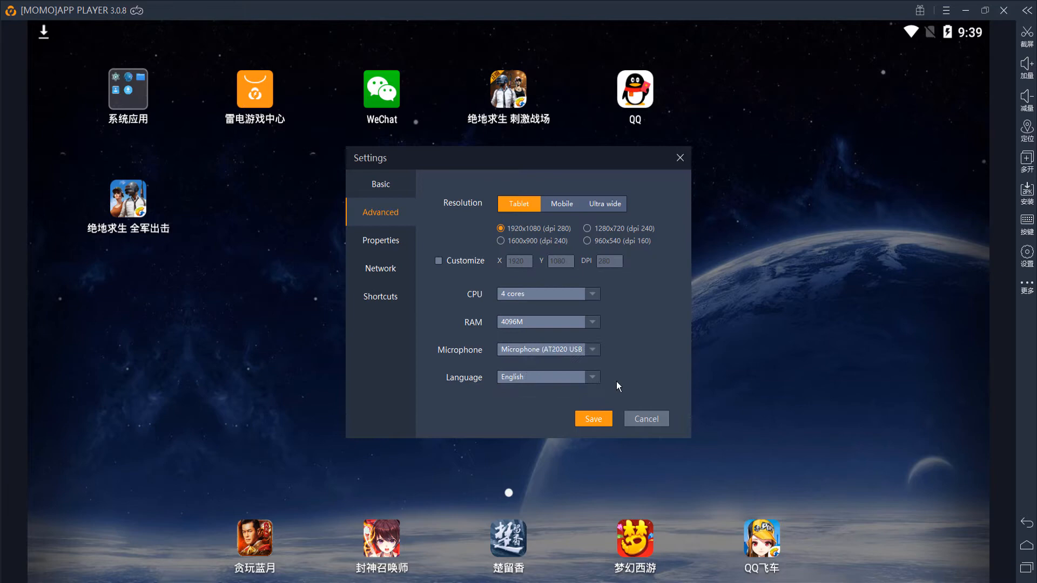
mouse_move(632, 378)
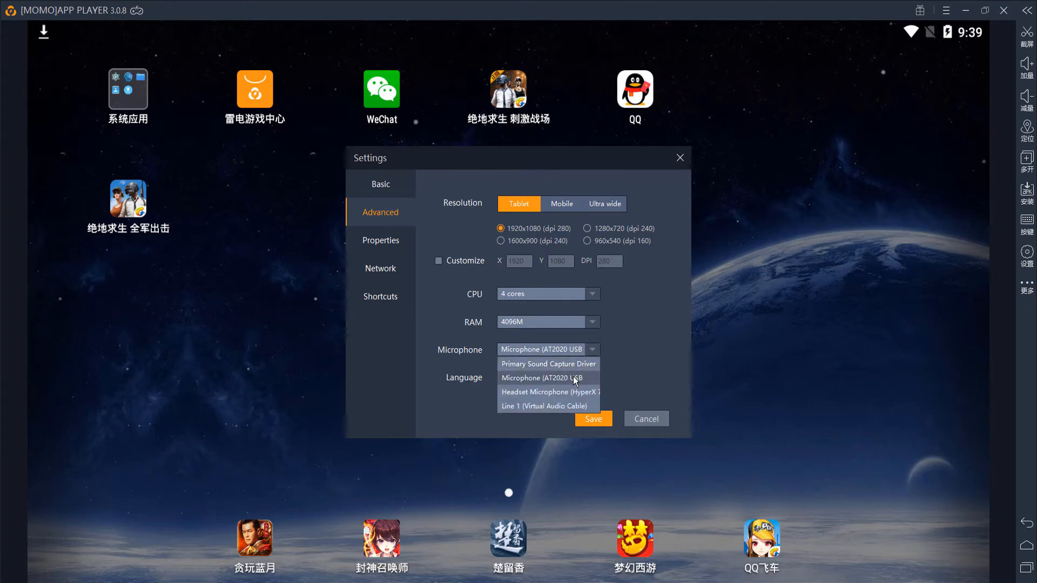
click(548, 378)
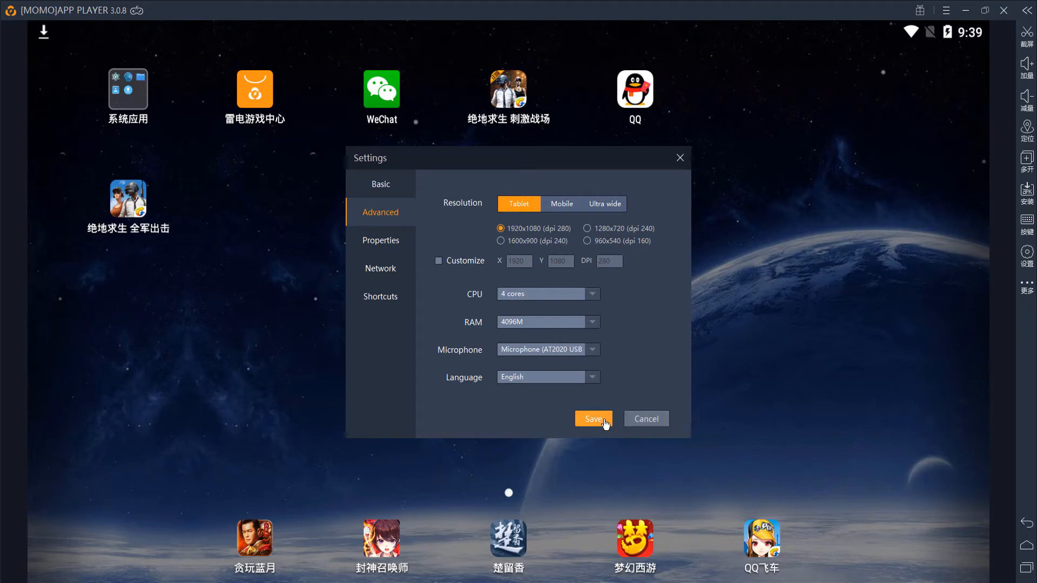
click(595, 419)
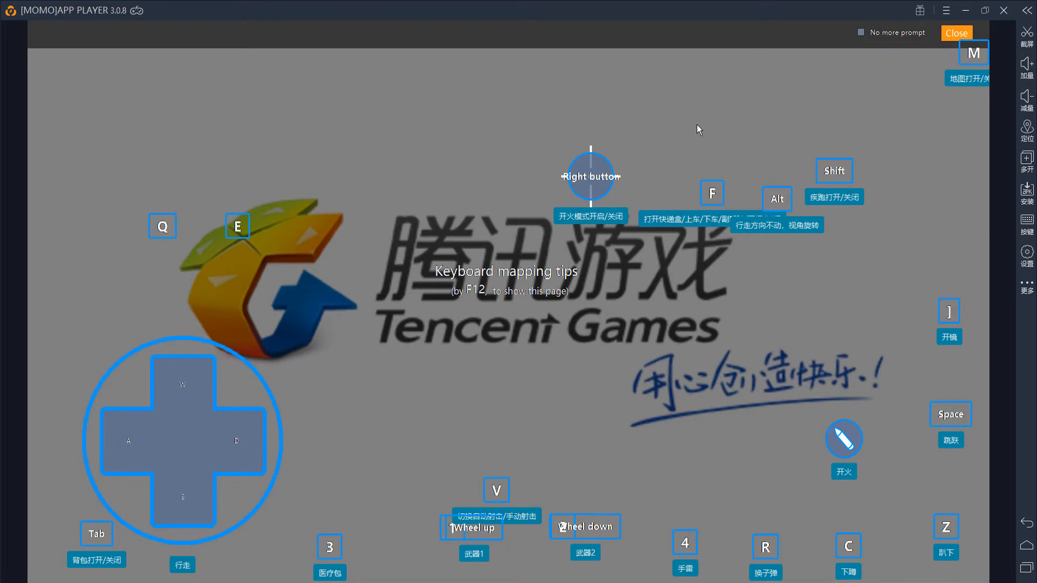
Dismiss the keyboard mapping tips overlay while 绝地求生-刺激战场 loads
click(956, 33)
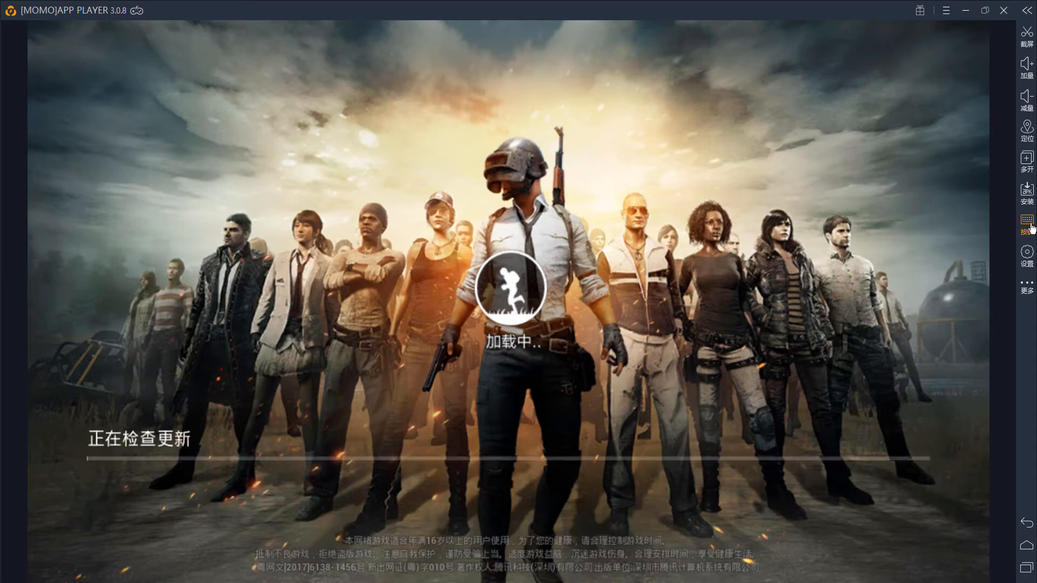
Review the game's key mapping layout in the editor, then save and exit
click(1027, 222)
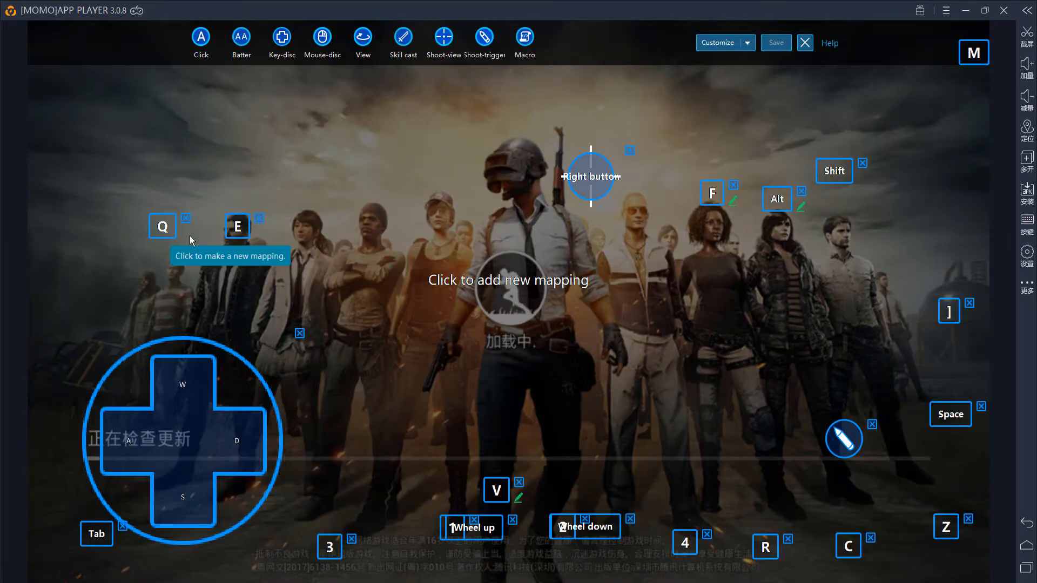
mouse_move(954, 323)
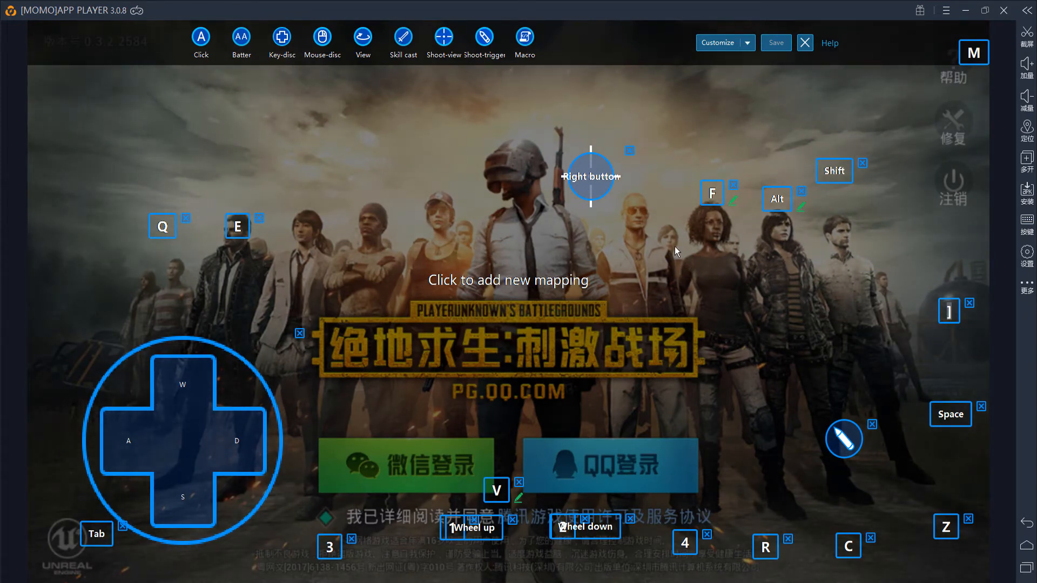
mouse_move(776, 303)
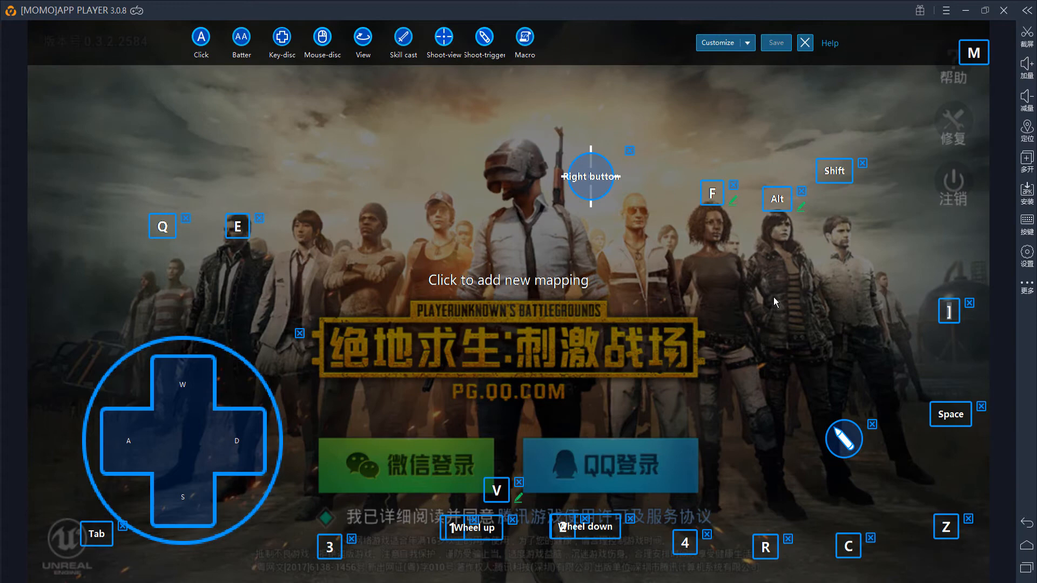
mouse_move(879, 309)
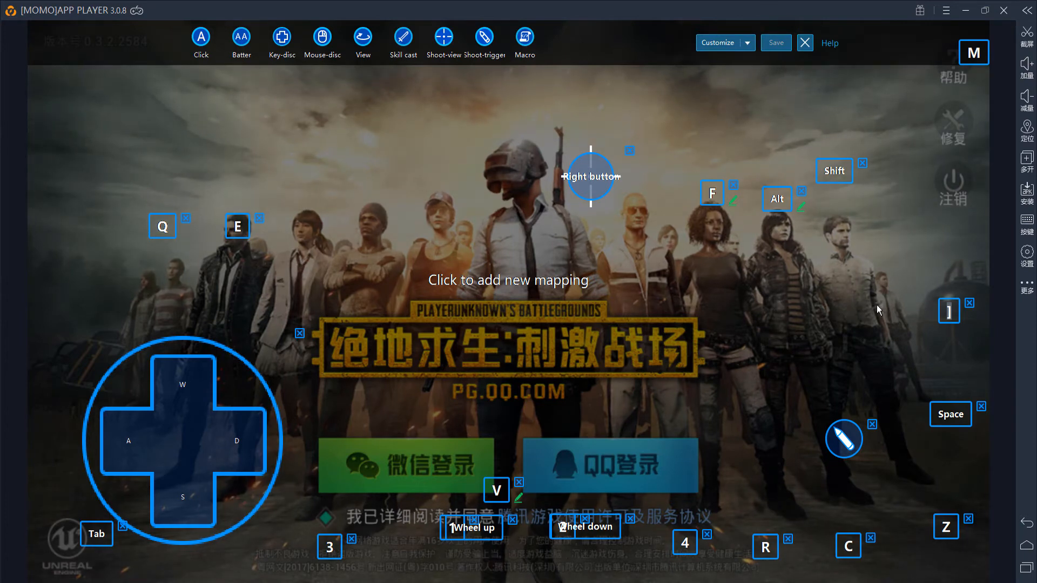
mouse_move(776, 43)
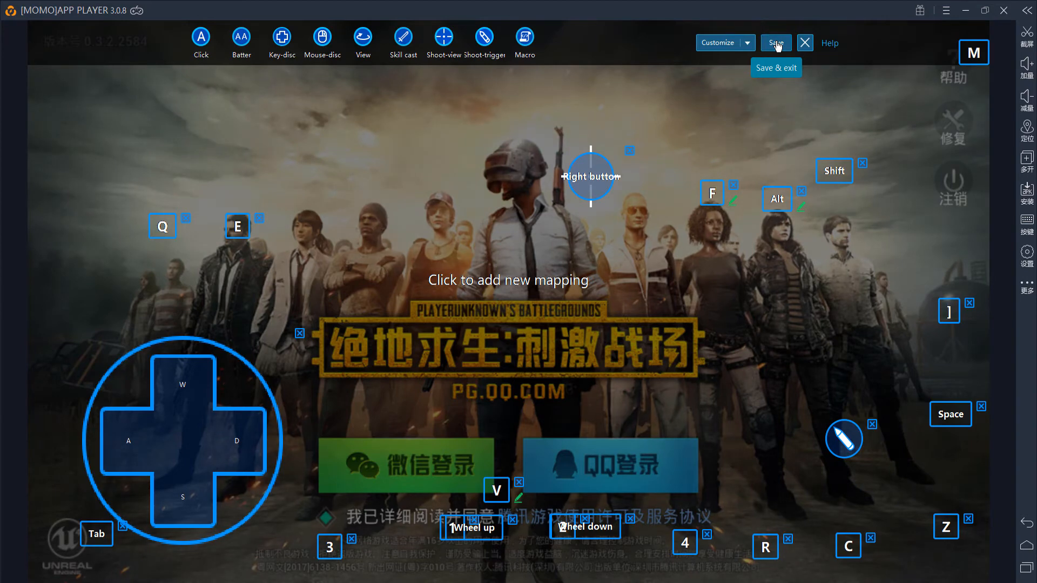
click(775, 43)
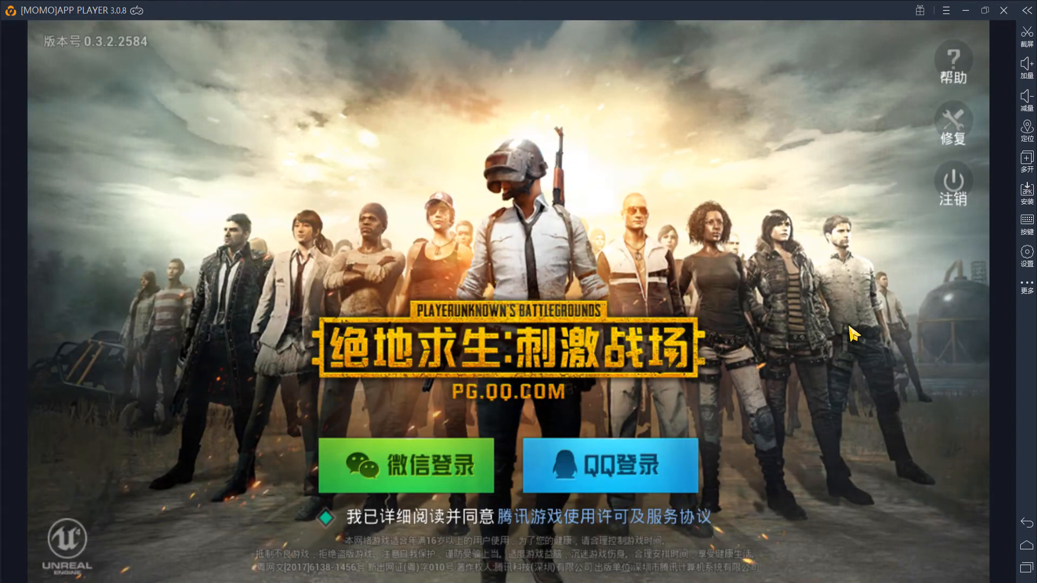
mouse_move(836, 311)
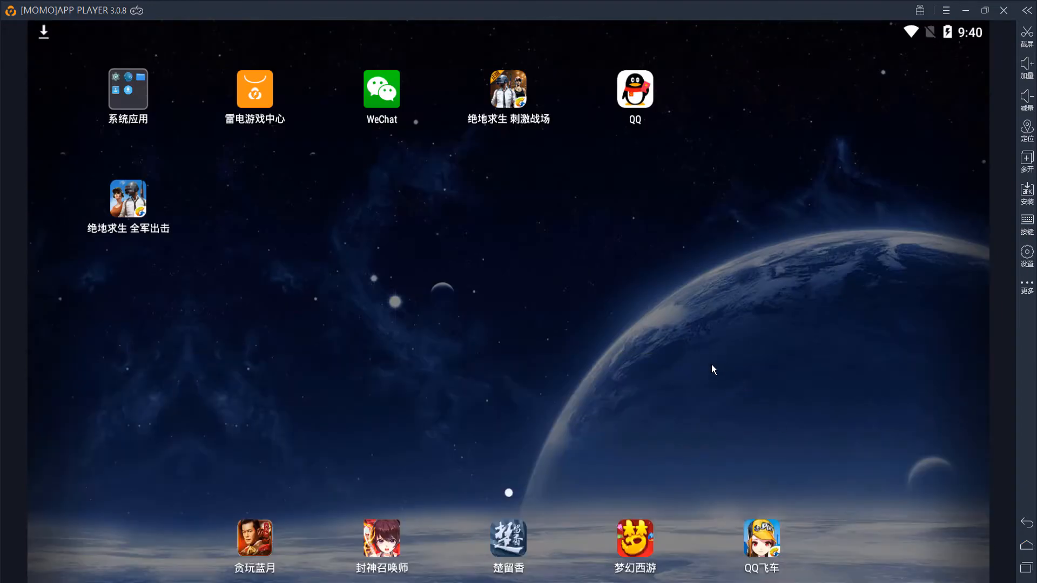
mouse_move(394, 332)
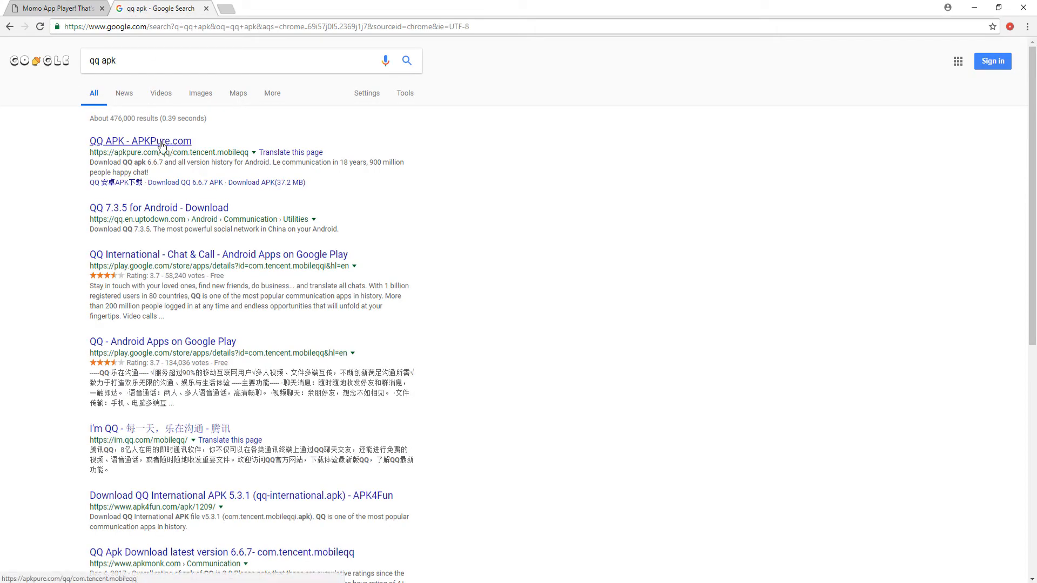
View the APKPure download page for the QQ APK in Chrome
click(140, 140)
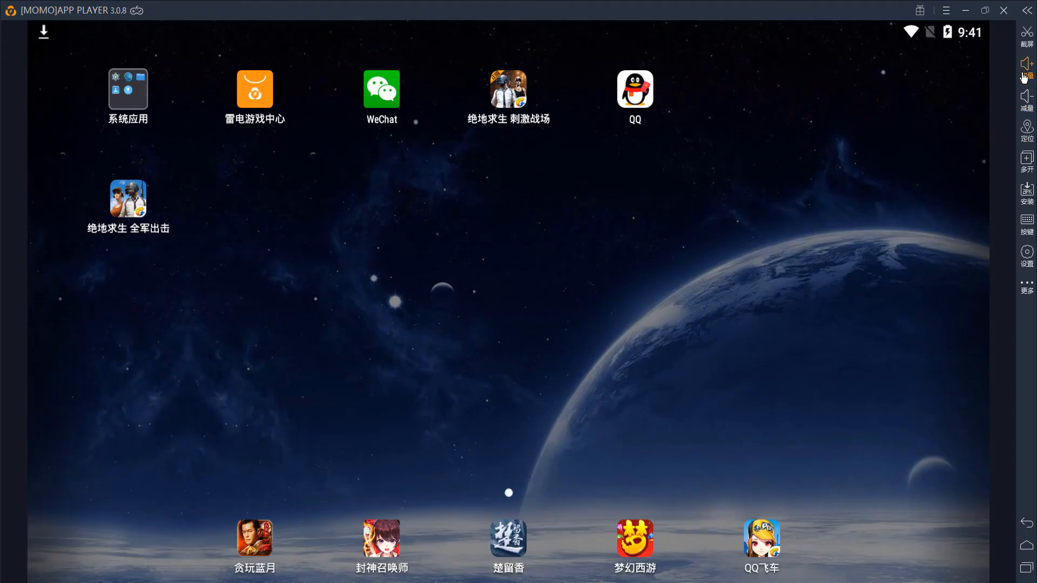
mouse_move(1028, 201)
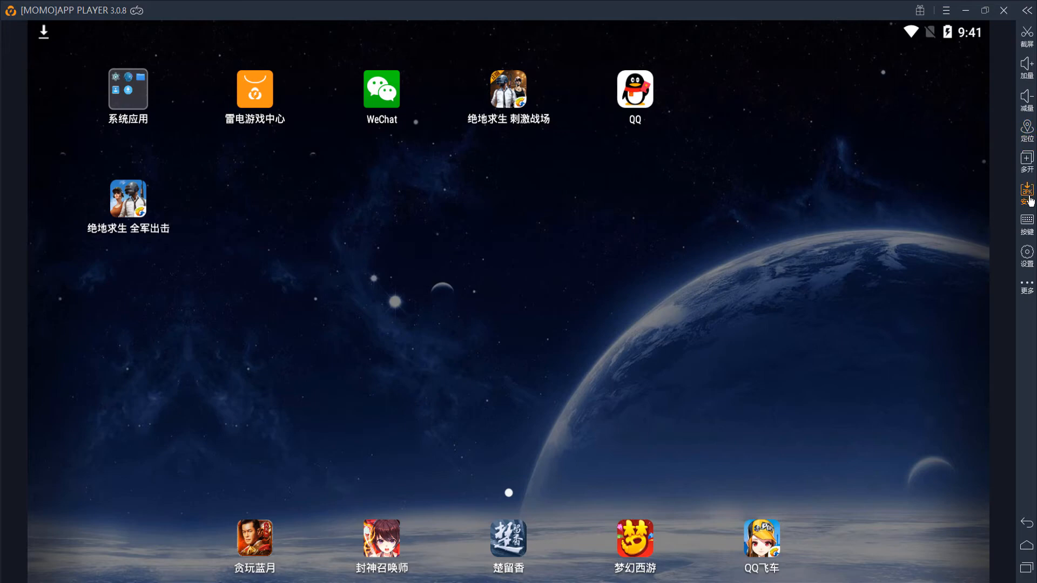
mouse_move(1028, 193)
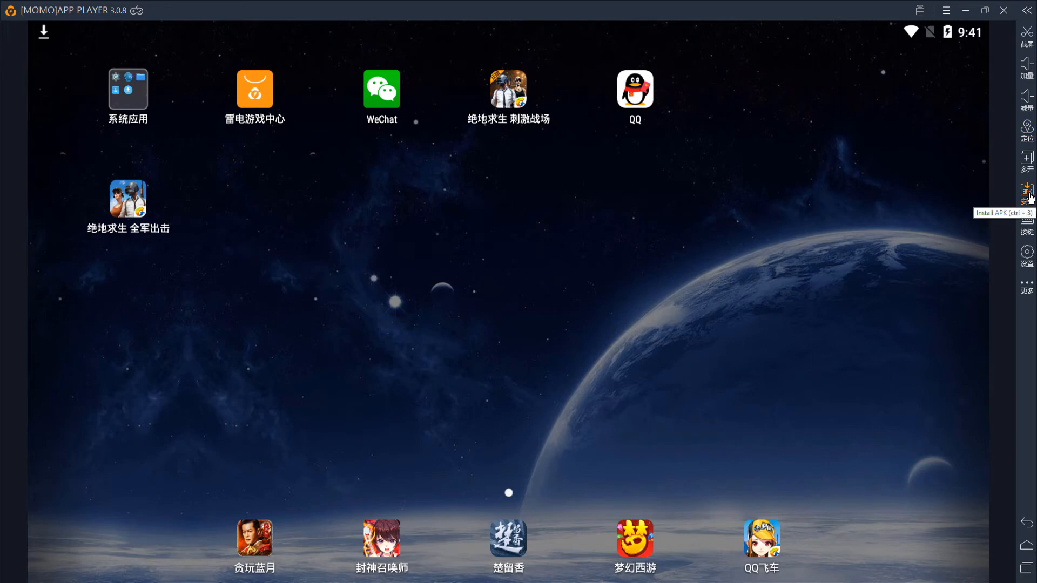
click(1026, 190)
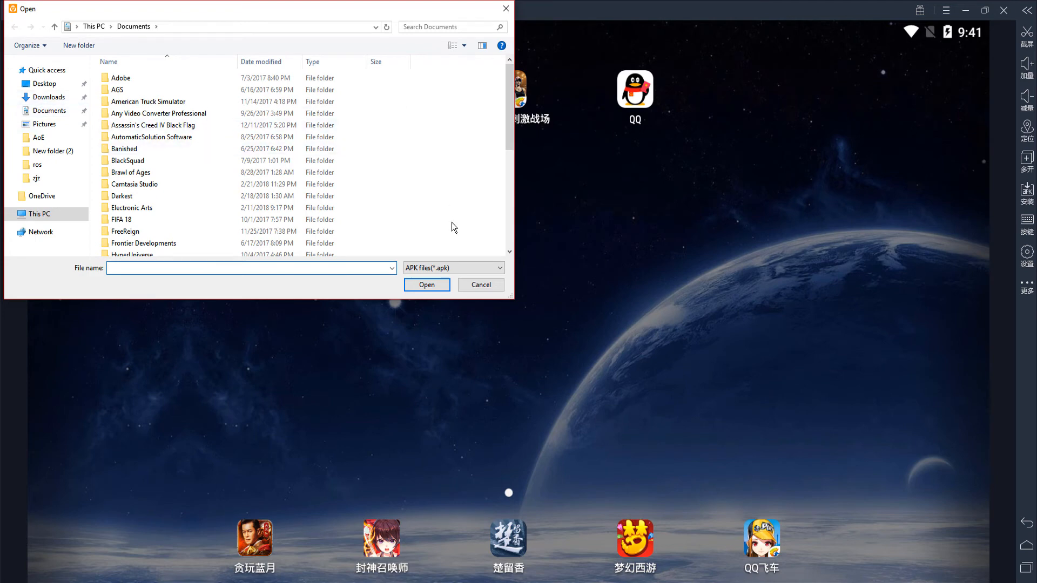
mouse_move(447, 242)
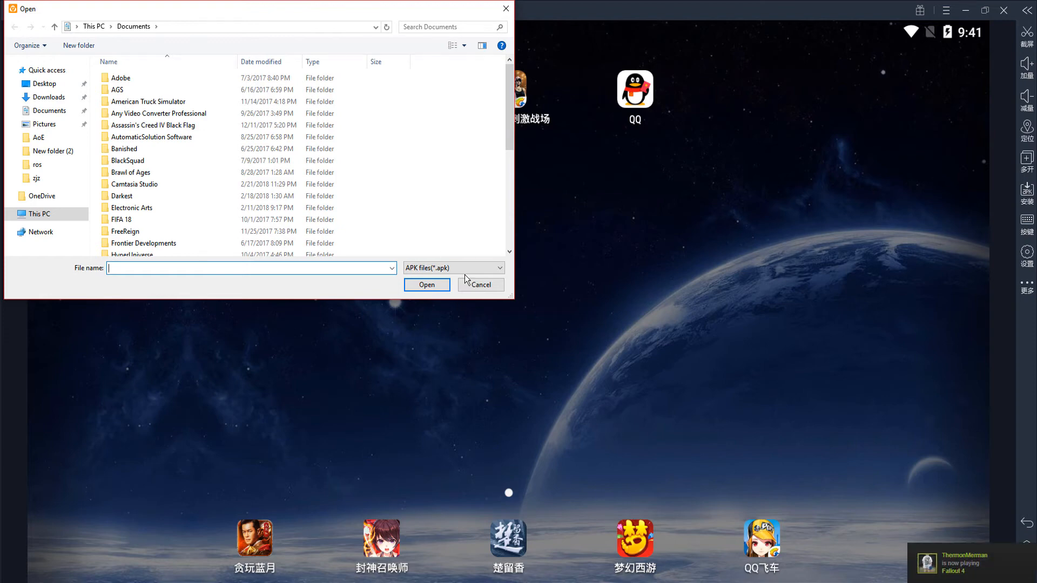
click(481, 286)
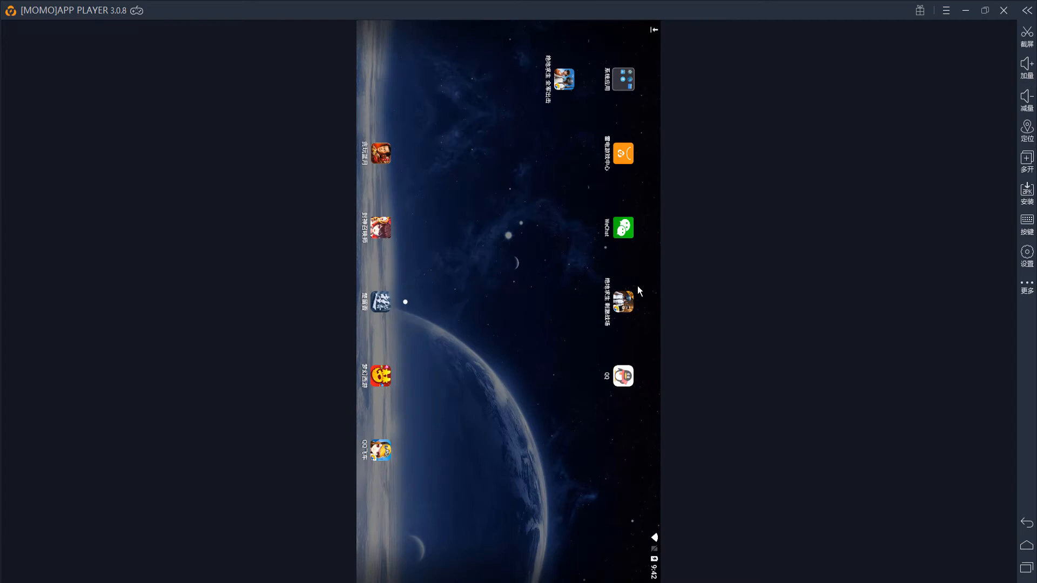
click(623, 376)
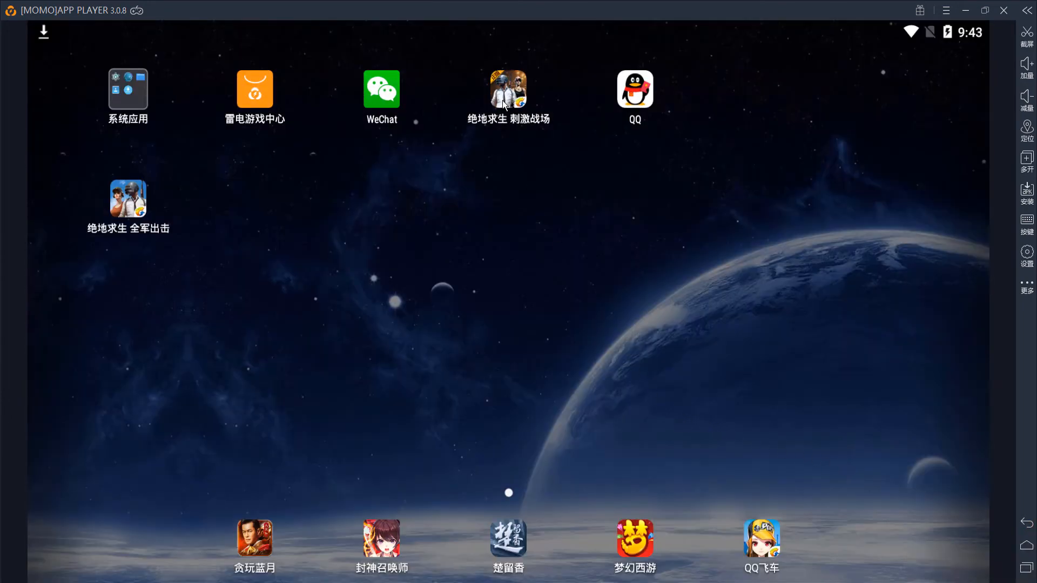
Launch 绝地求生-刺激战场 from the home screen and log in with a QQ account
click(509, 89)
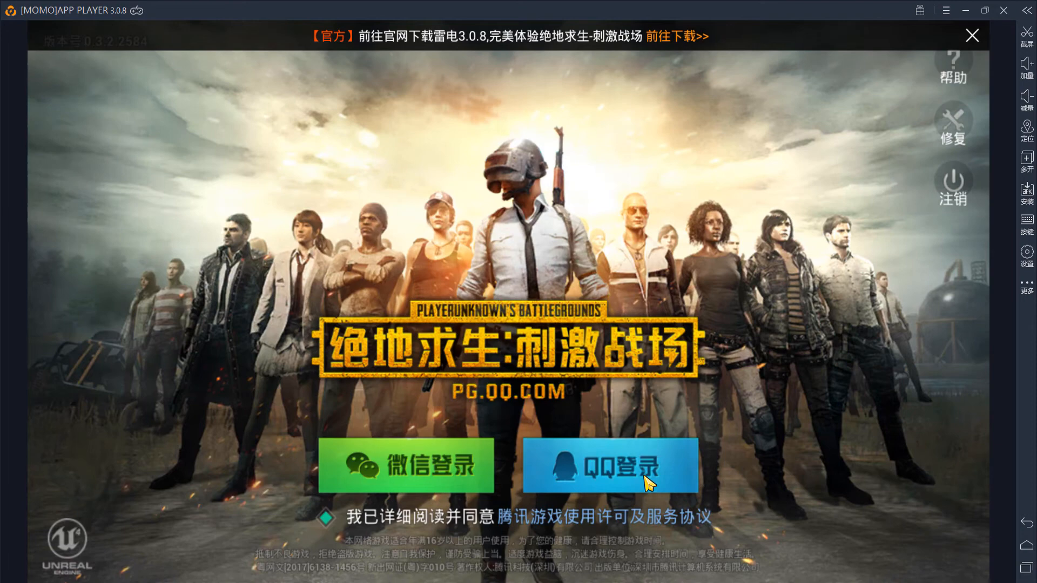
click(610, 481)
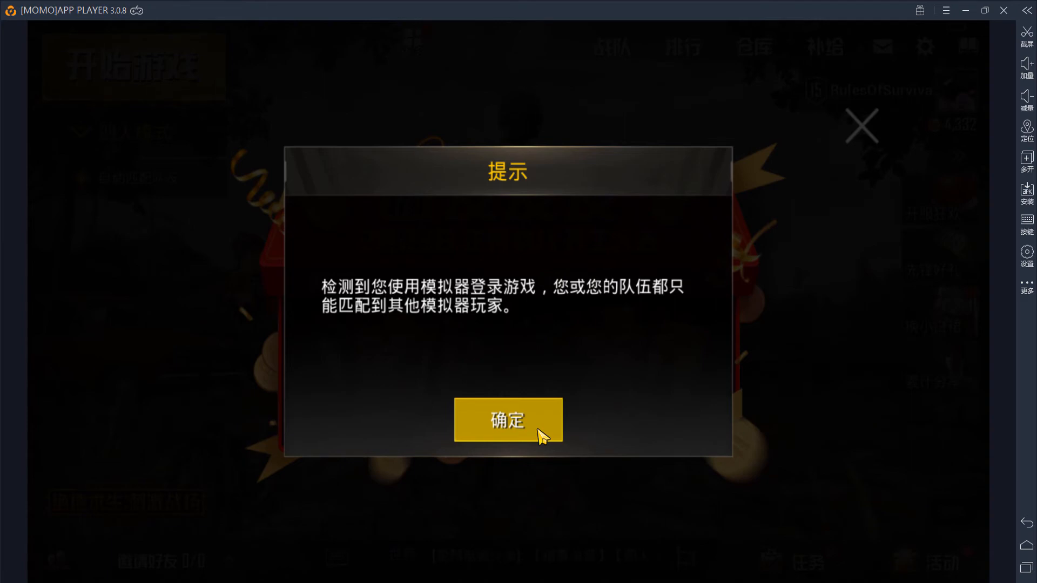
Acknowledge the emulator matching notice and close the eight-day check-in popup
click(507, 421)
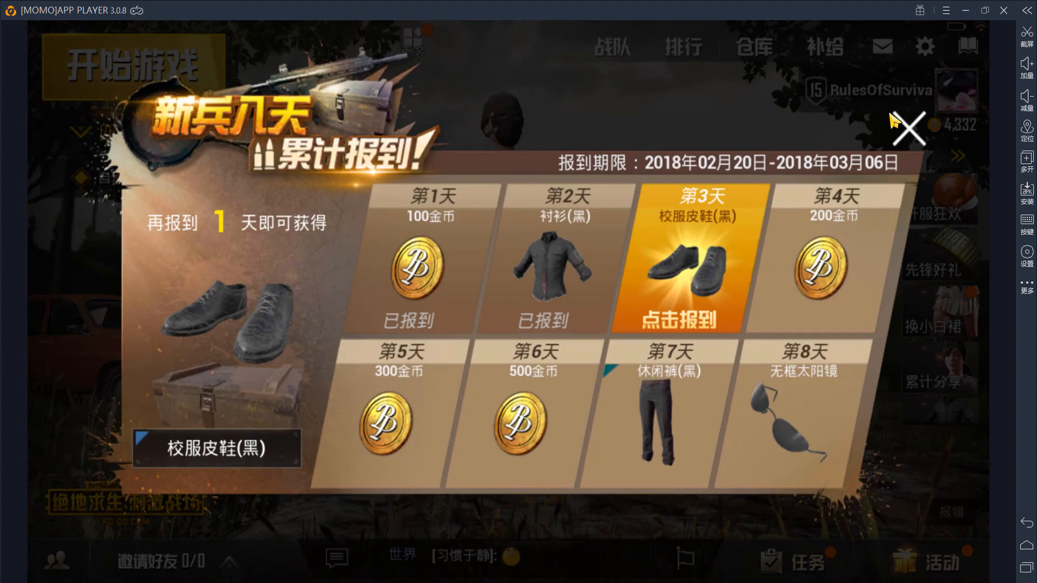
click(907, 129)
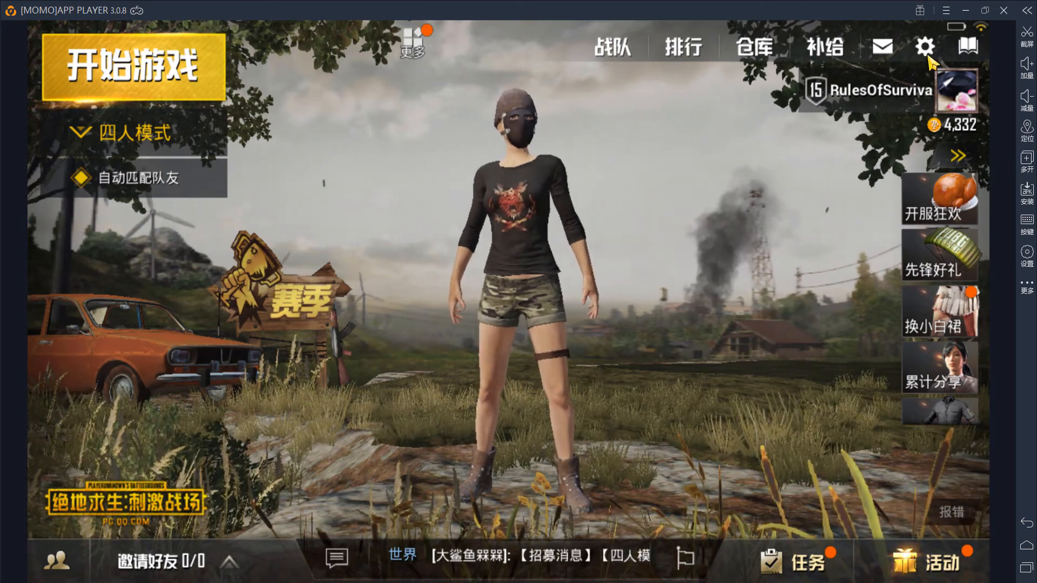
Review the 灵敏度设置 sensitivity sliders in game settings, then show 画面设置 graphics settings
click(925, 46)
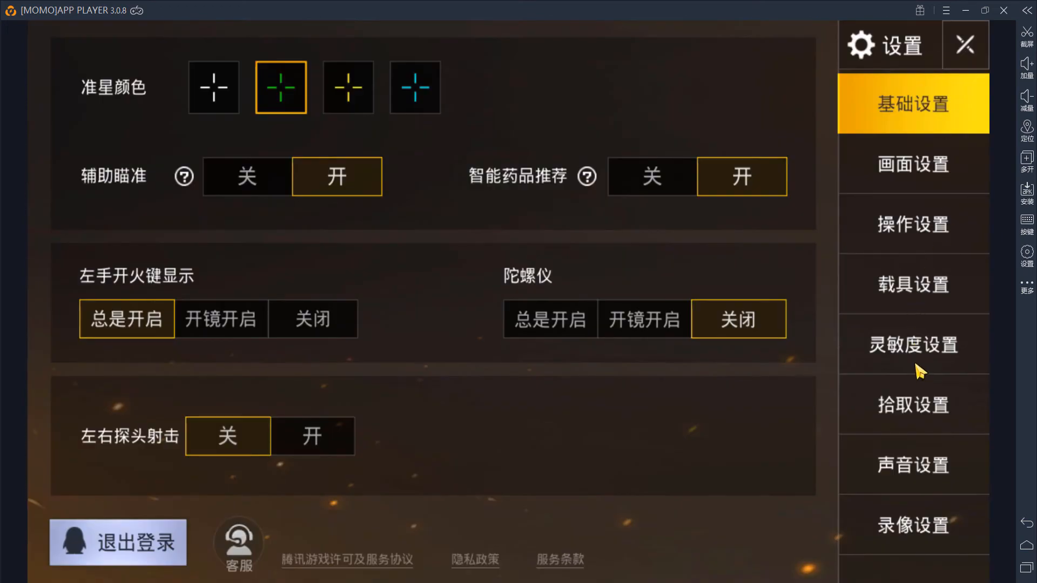
click(913, 345)
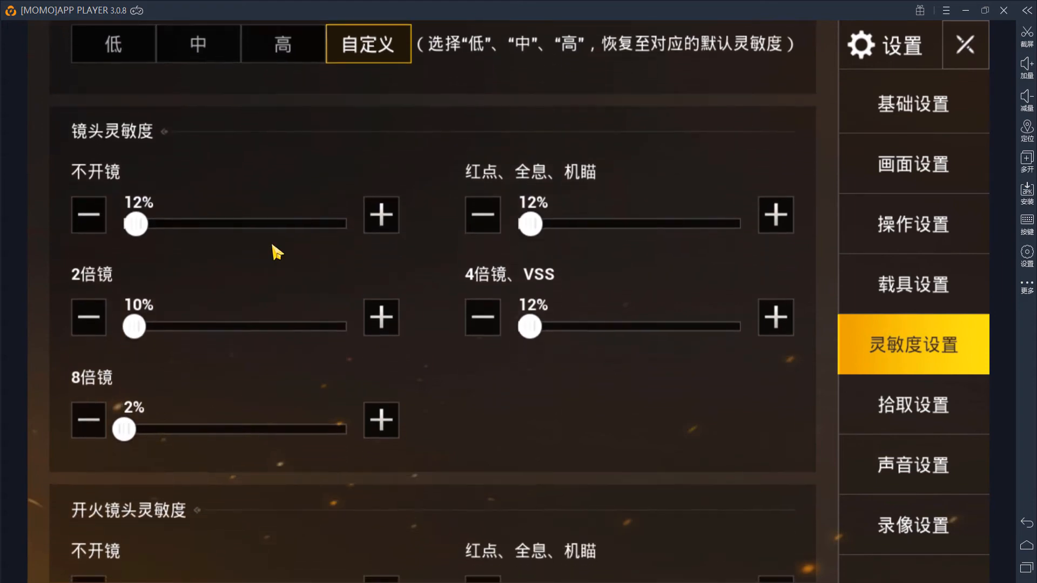
scroll(down, 3)
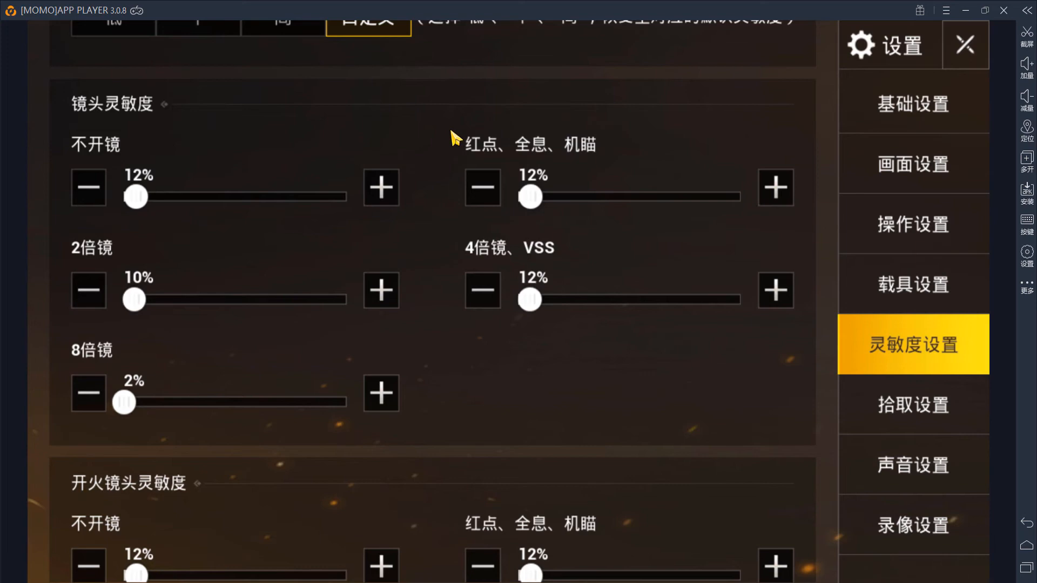
mouse_move(307, 280)
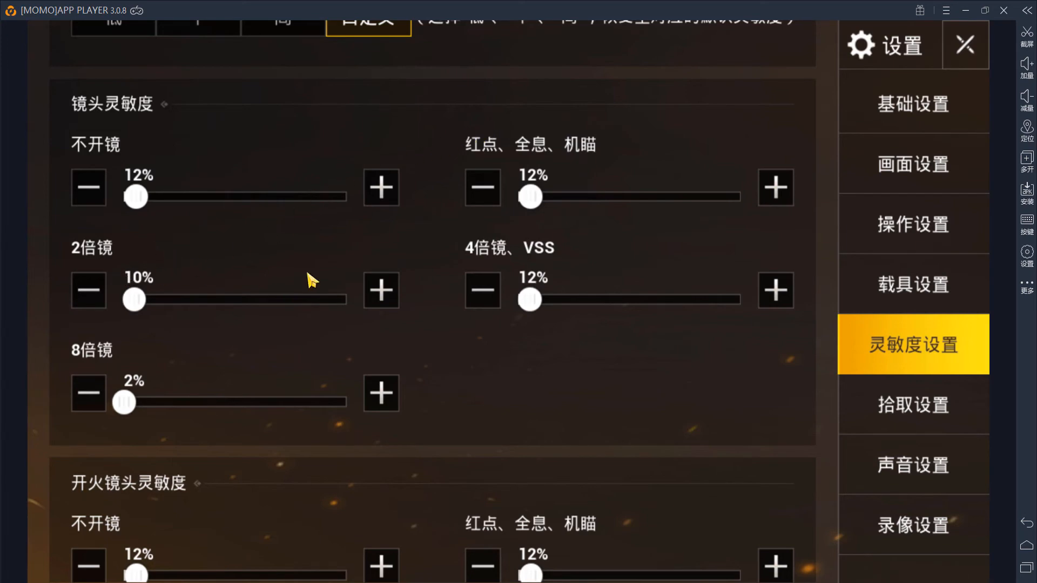
mouse_move(517, 154)
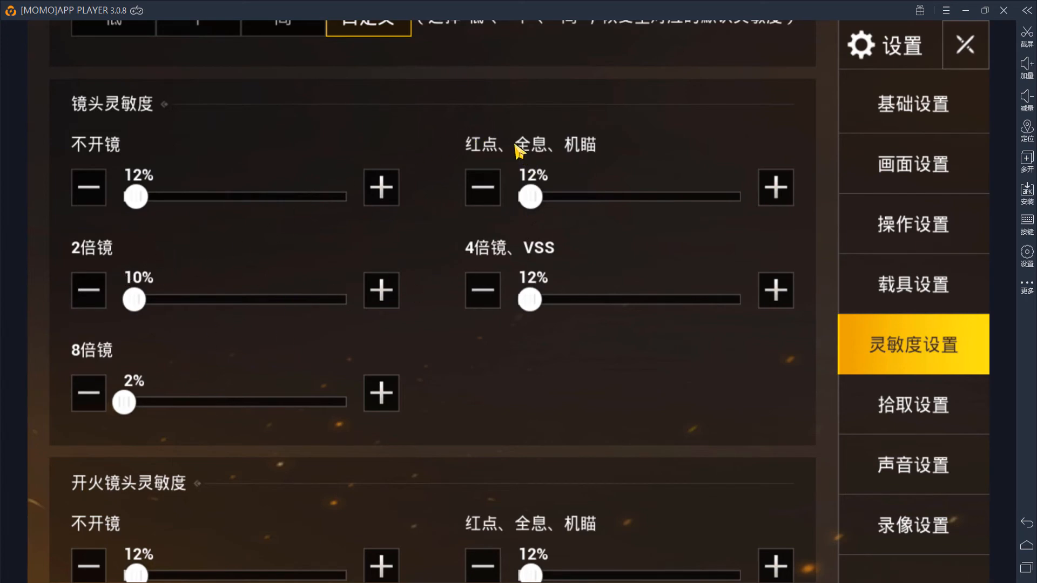
scroll(down, 3)
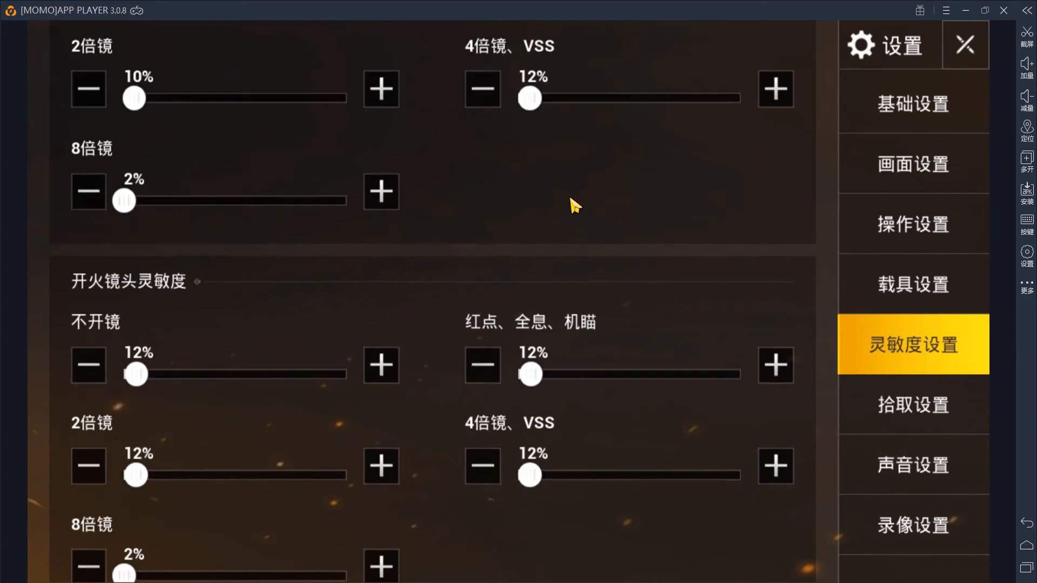
scroll(down, 3)
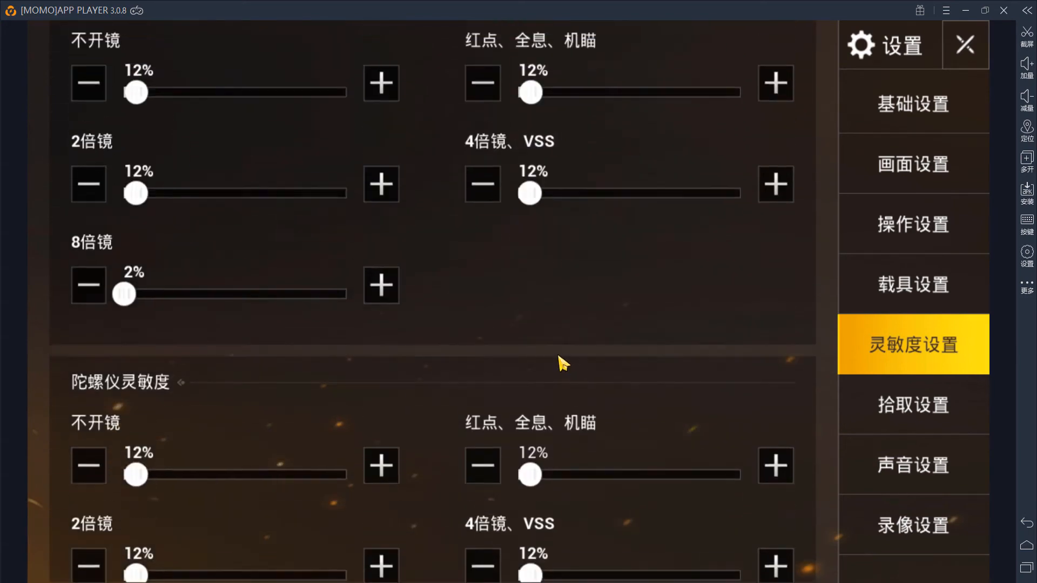
scroll(down, 3)
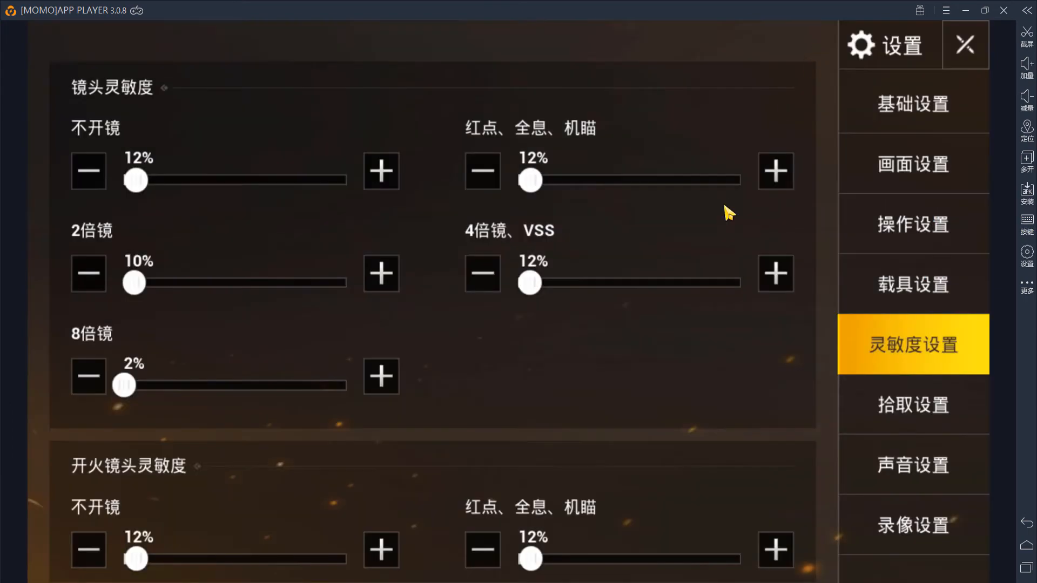
mouse_move(392, 324)
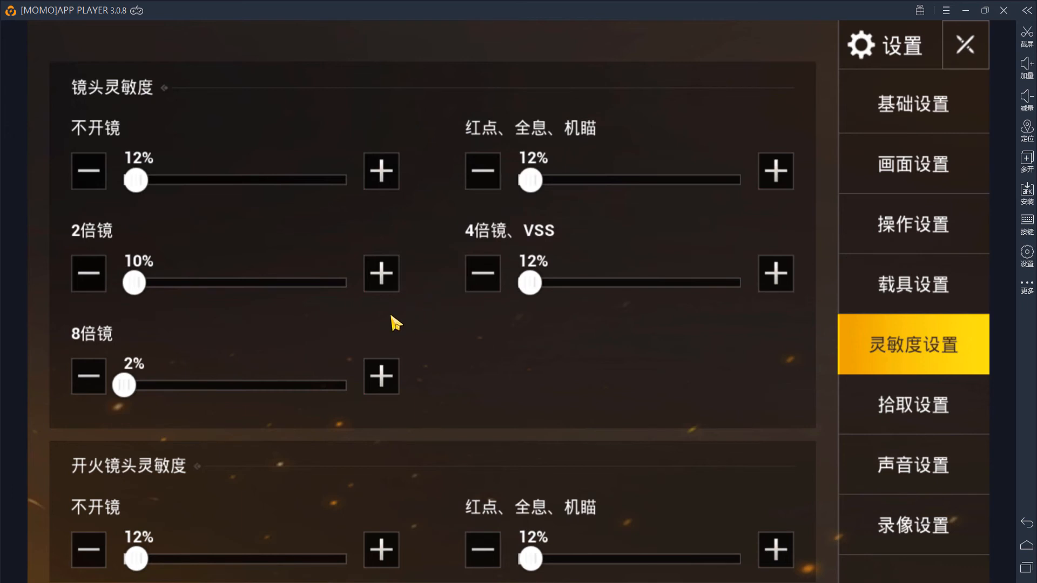
mouse_move(354, 332)
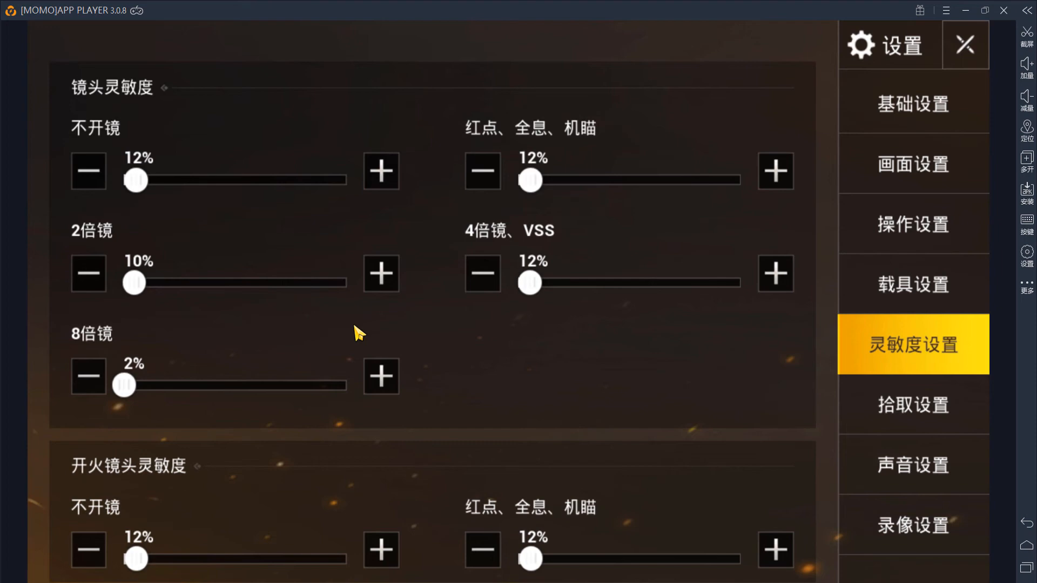
mouse_move(248, 146)
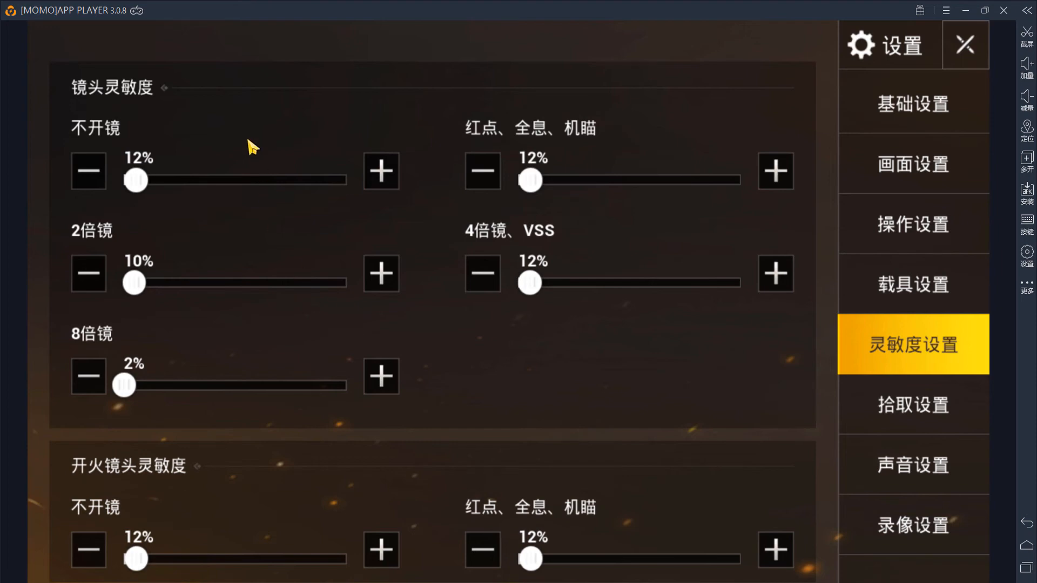
click(914, 165)
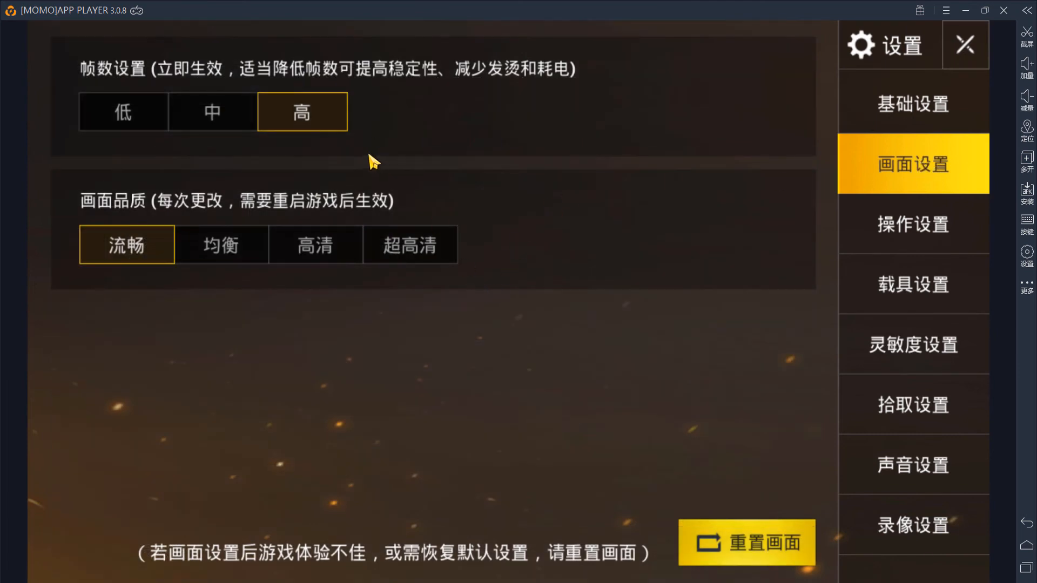
mouse_move(398, 169)
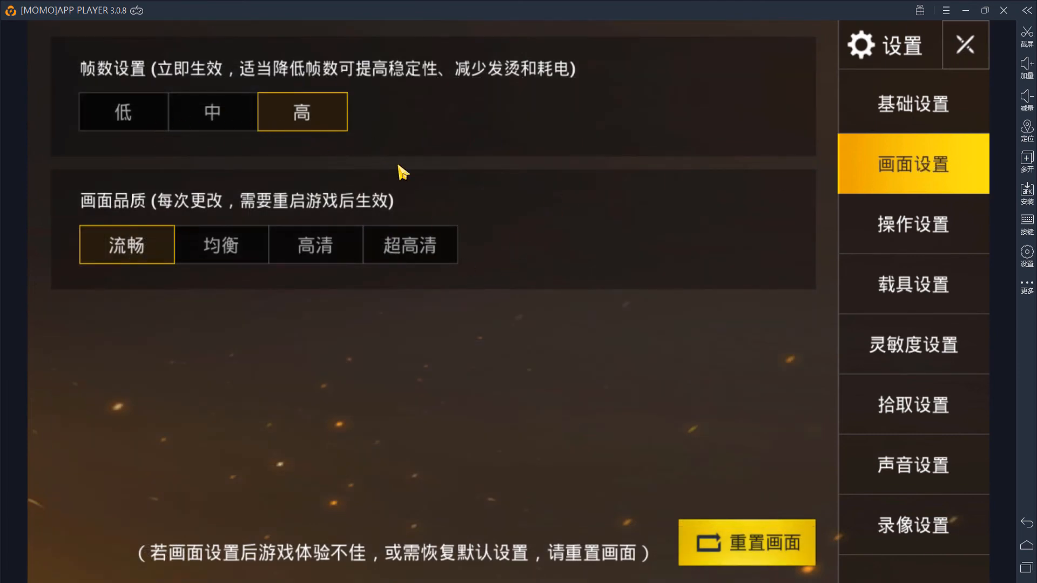
mouse_move(287, 150)
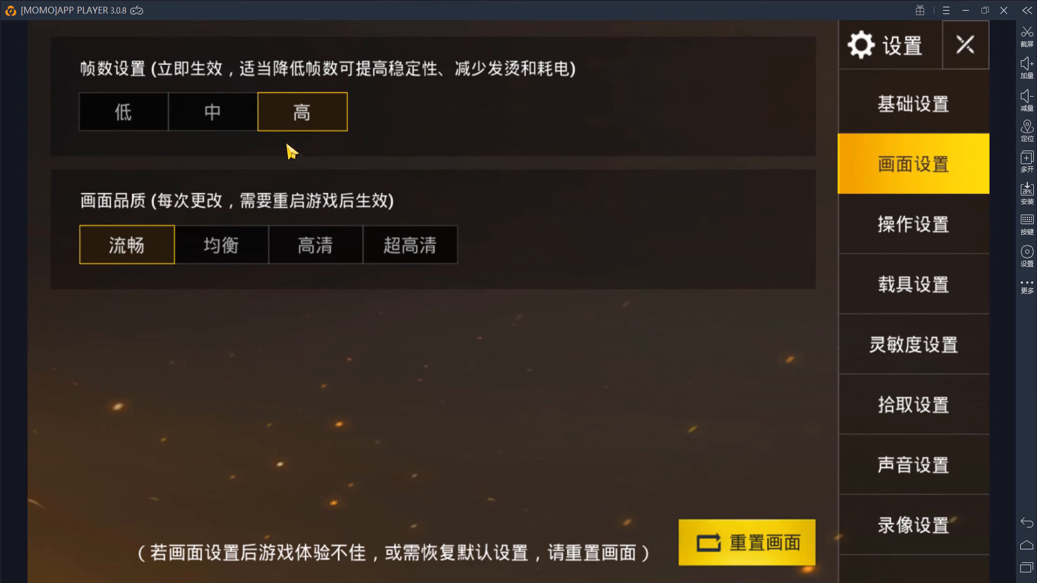
mouse_move(133, 153)
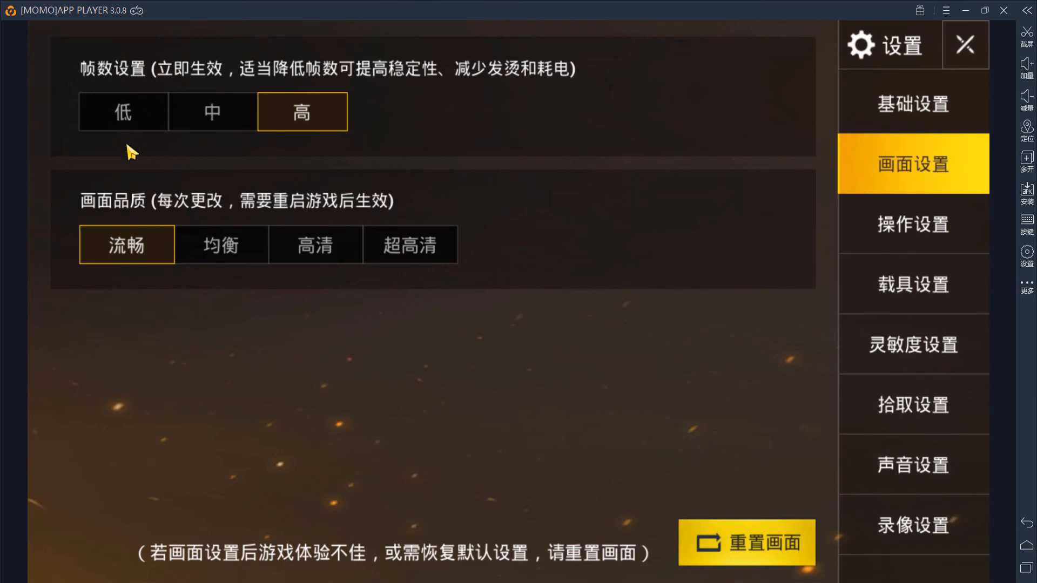
mouse_move(106, 102)
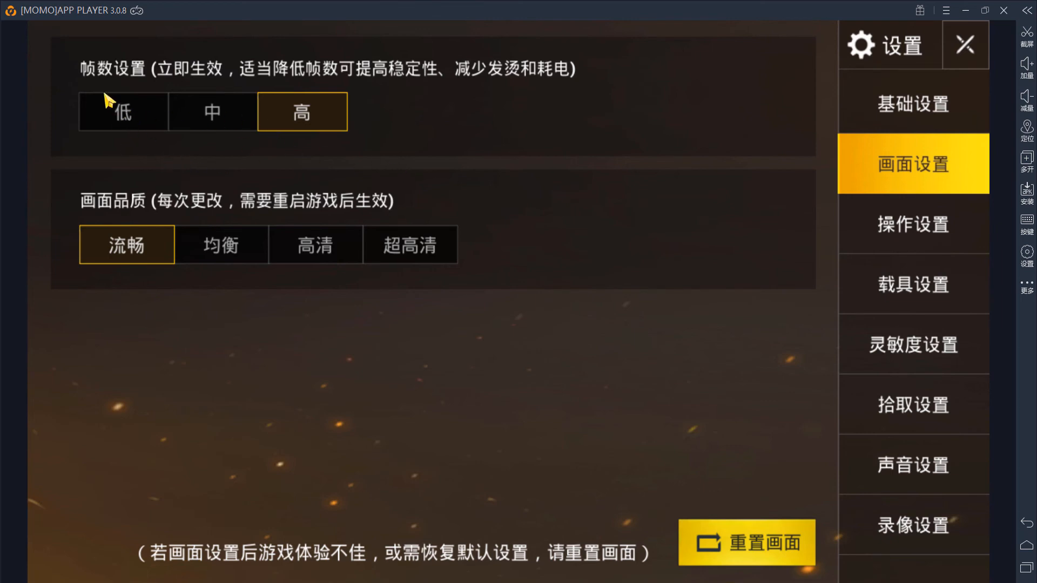
mouse_move(227, 123)
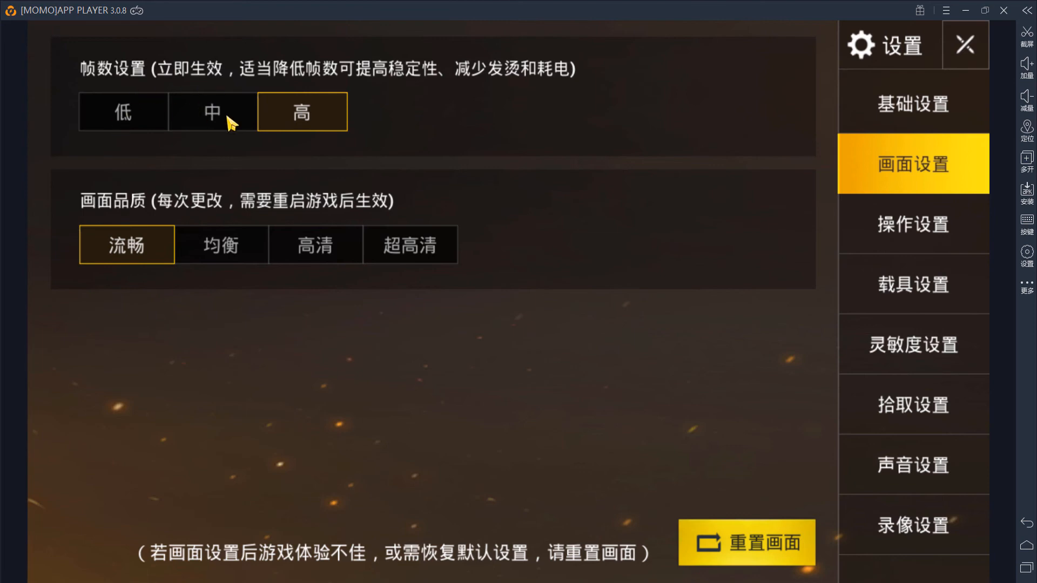
click(212, 111)
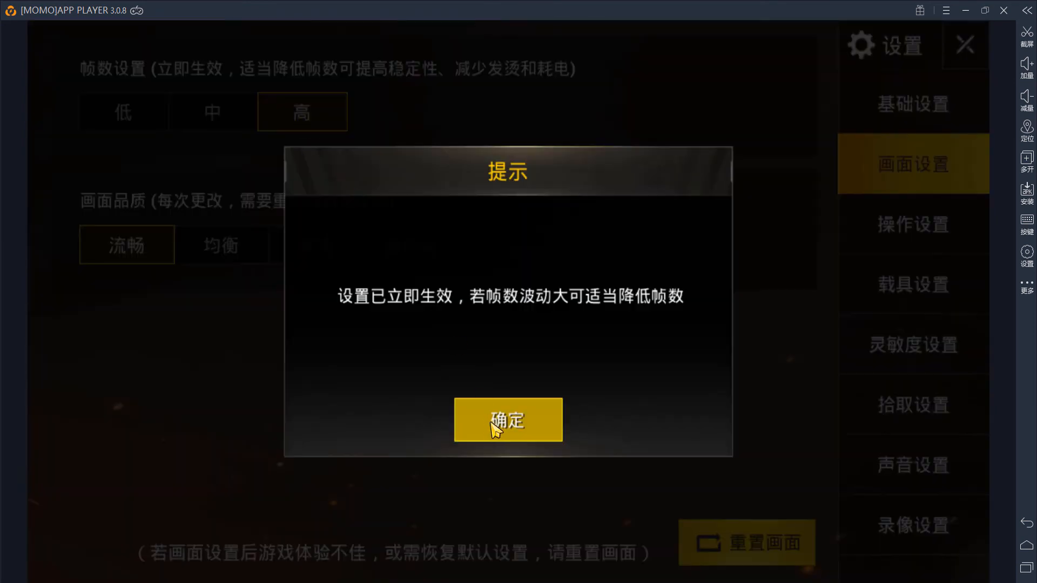
click(508, 420)
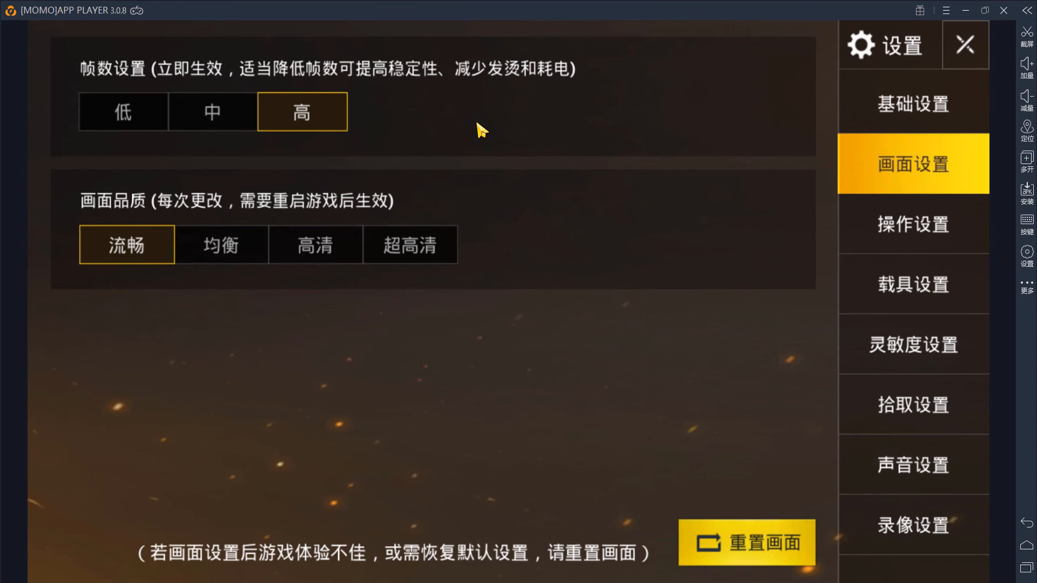
click(124, 111)
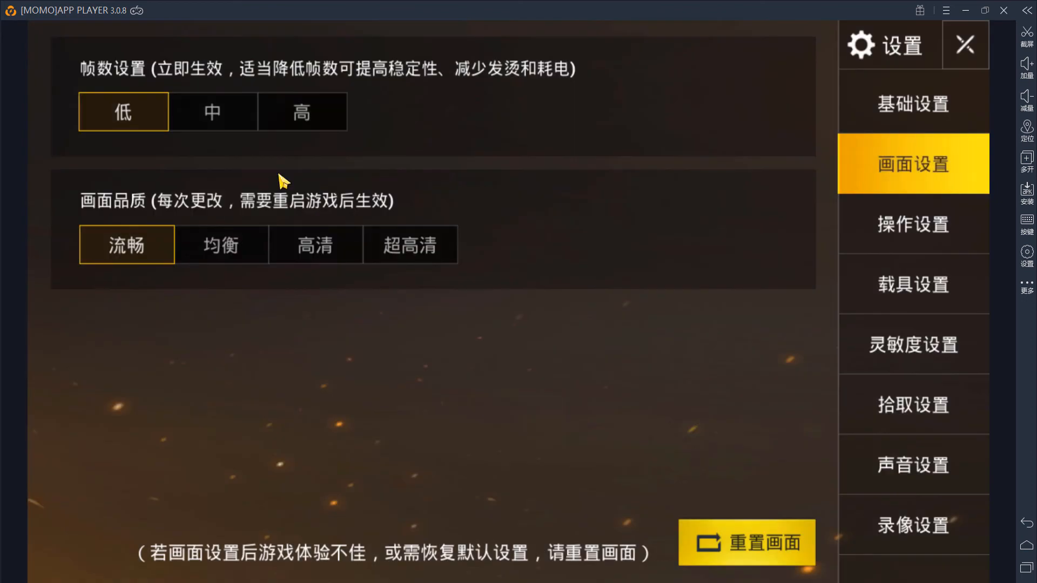
click(213, 111)
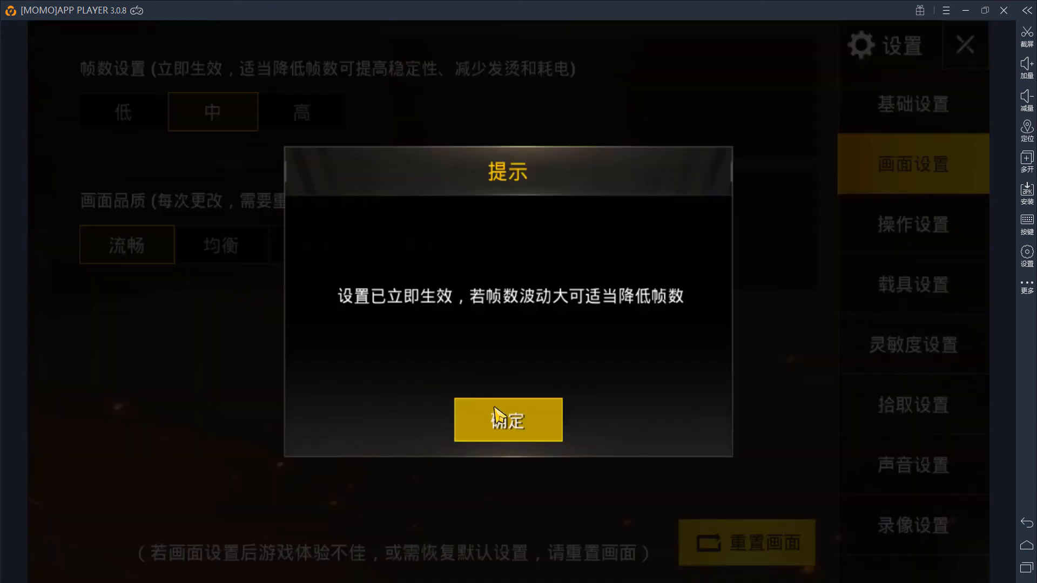
click(508, 421)
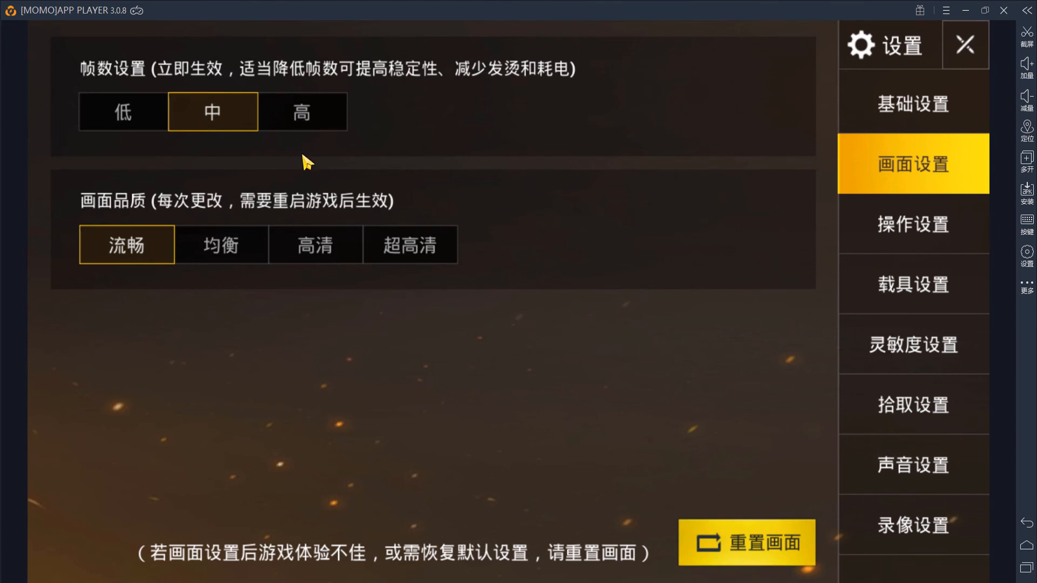
click(303, 111)
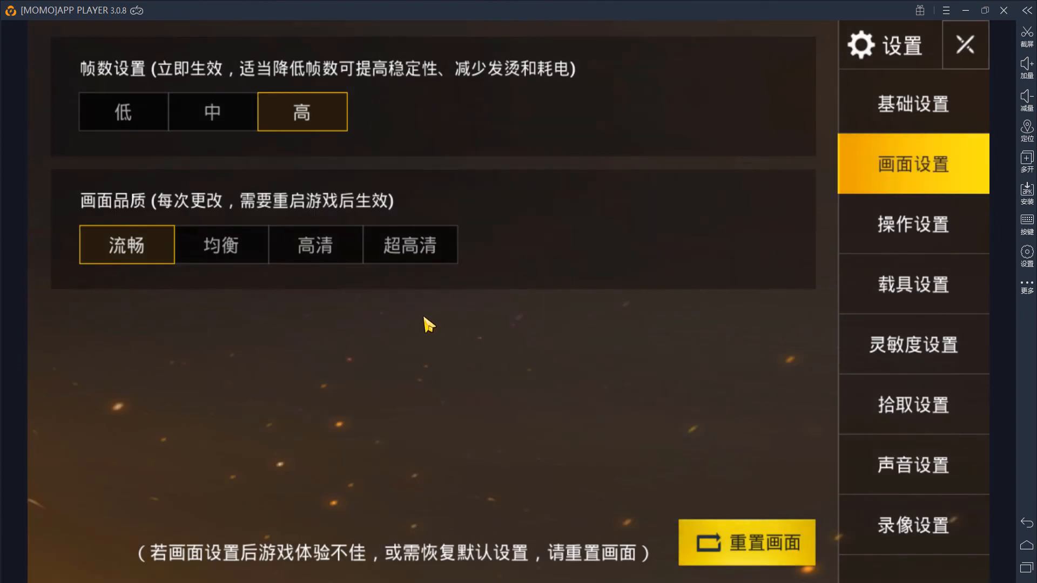
mouse_move(134, 249)
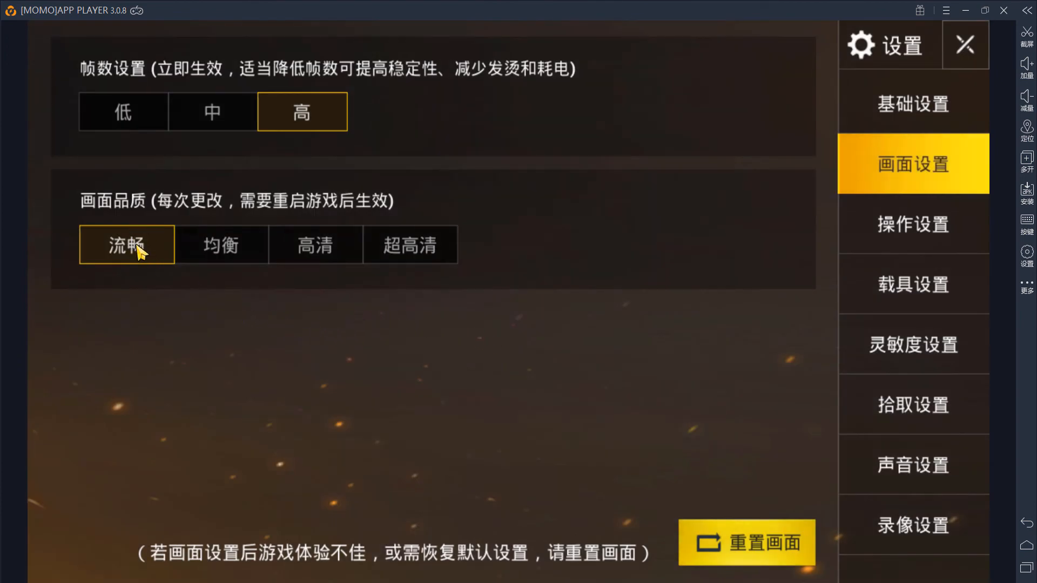
mouse_move(346, 258)
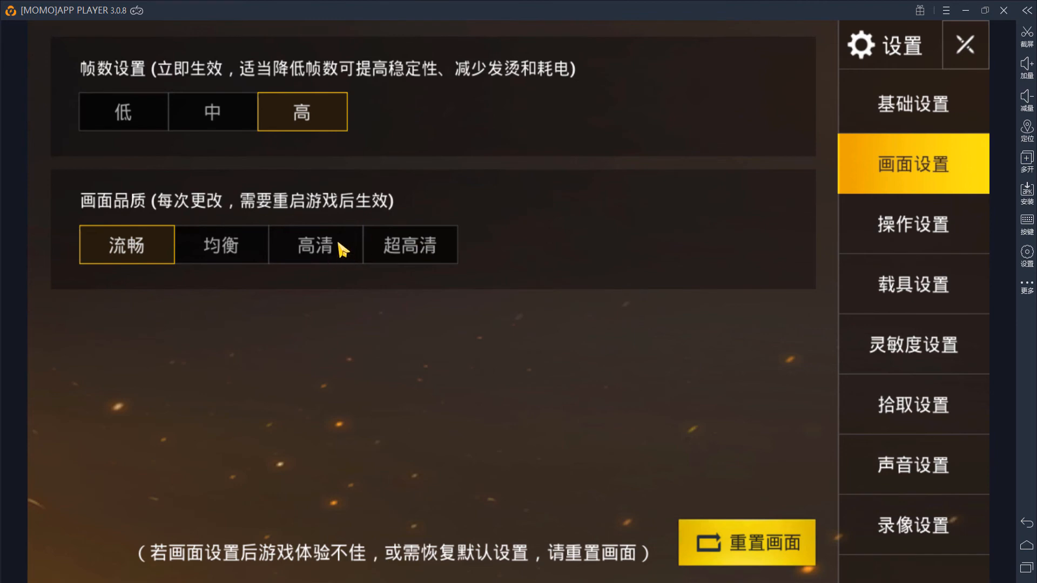
Set graphics quality to 高清, cycle styles and leave it on 写实, returning to the lobby
click(315, 245)
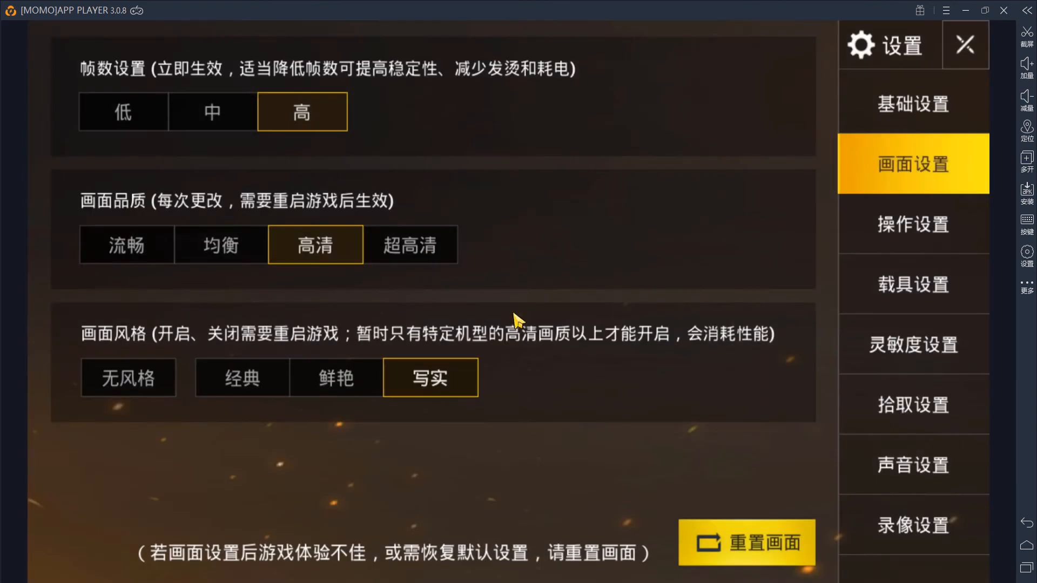
mouse_move(166, 350)
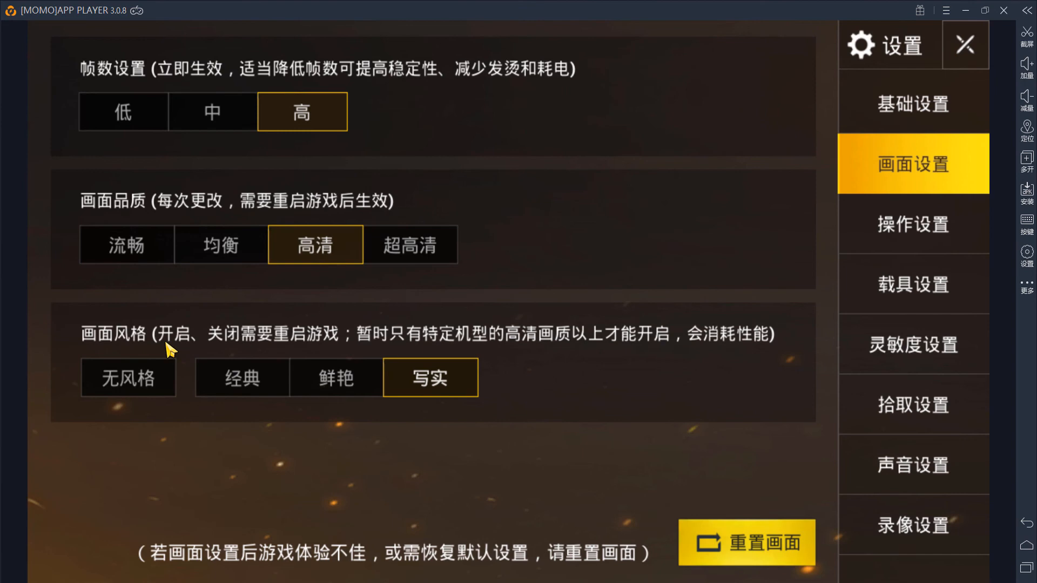
mouse_move(173, 386)
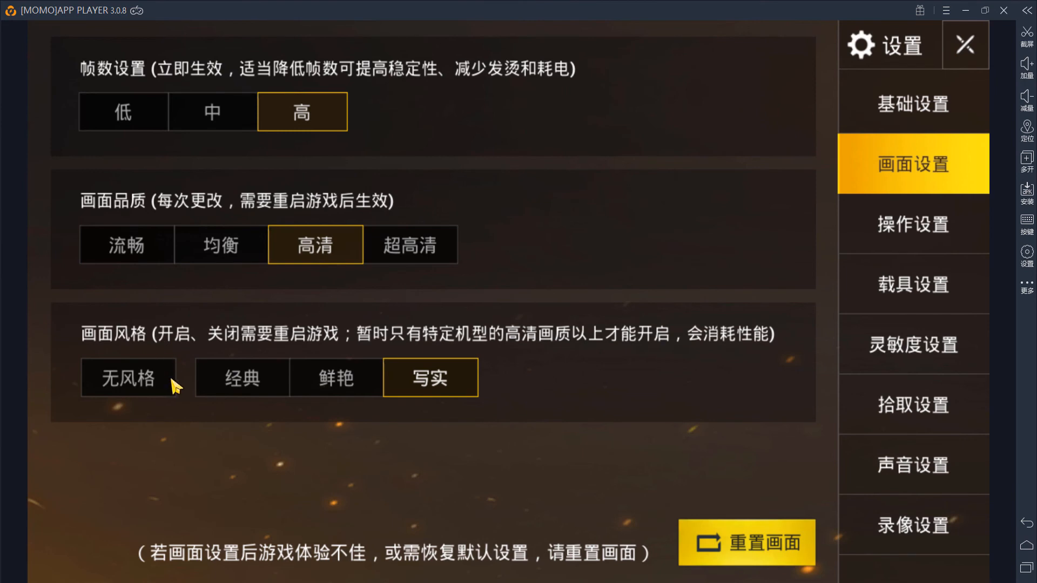
click(129, 379)
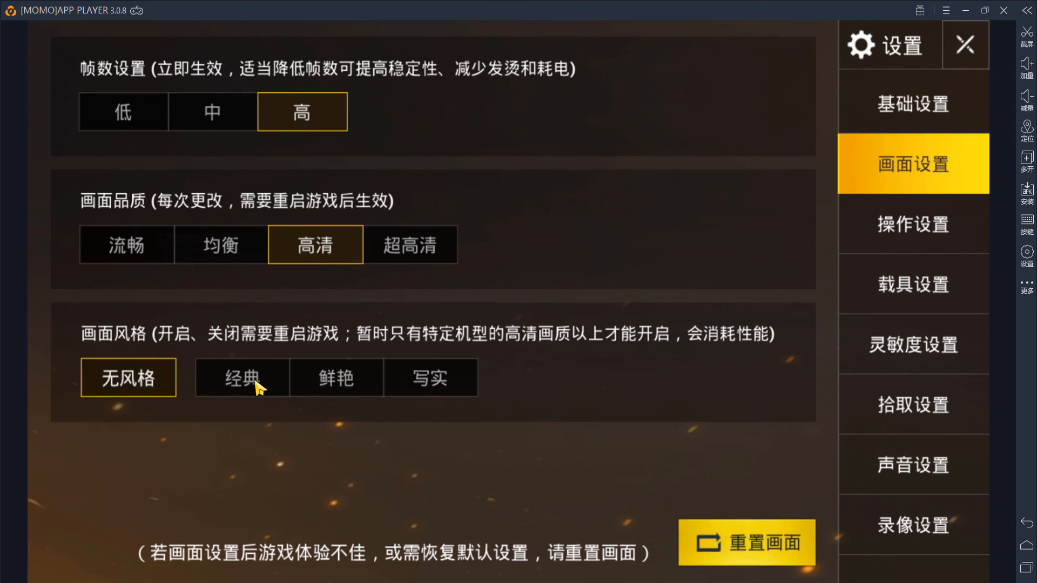
click(242, 378)
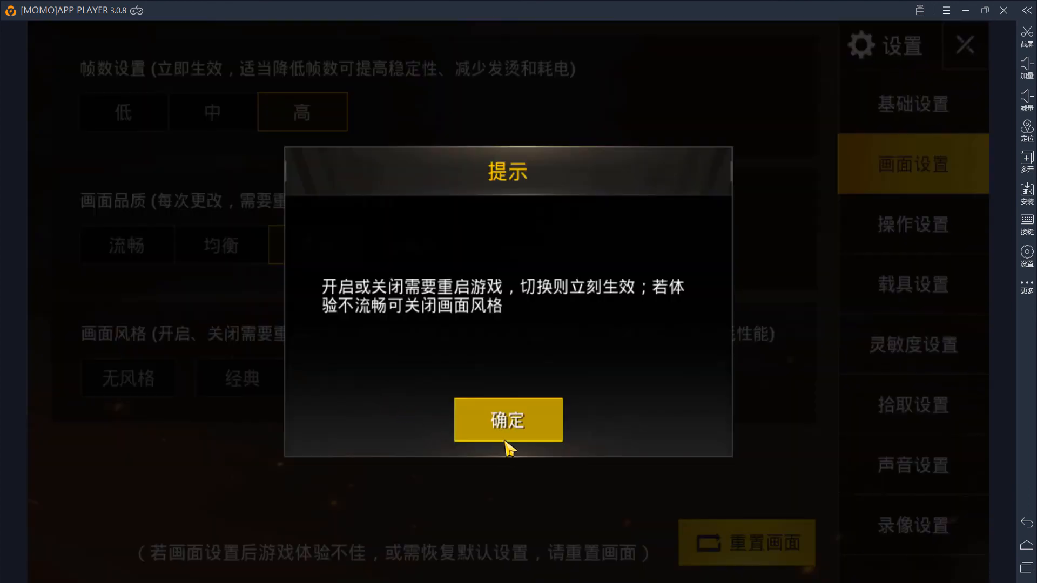
click(508, 421)
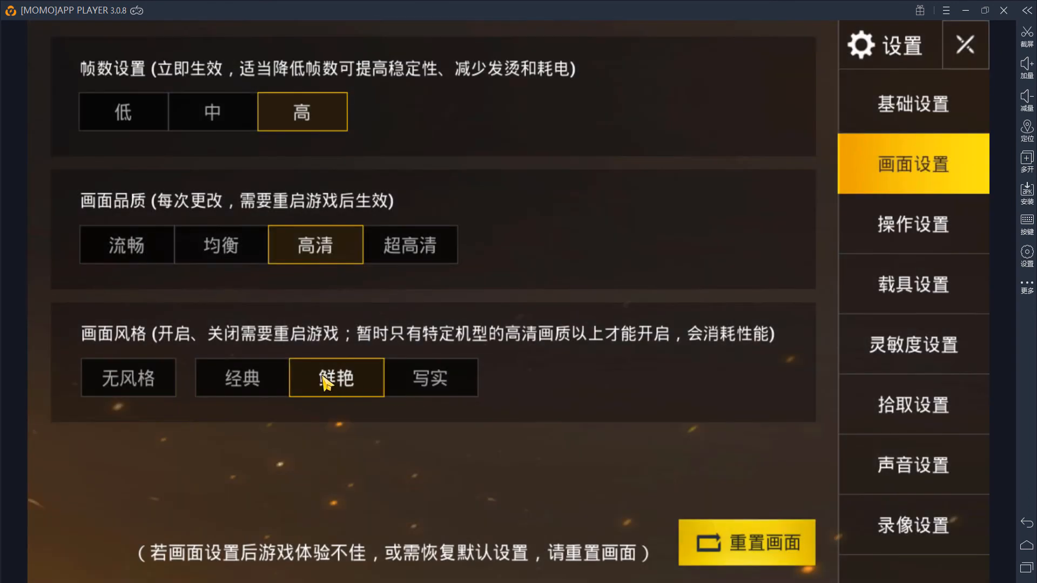
mouse_move(428, 395)
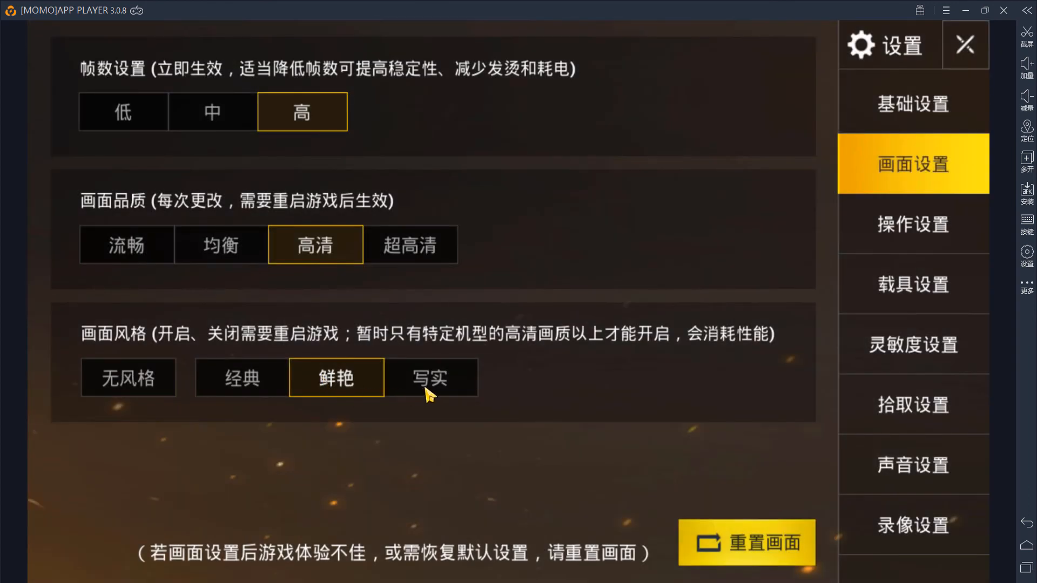
click(430, 378)
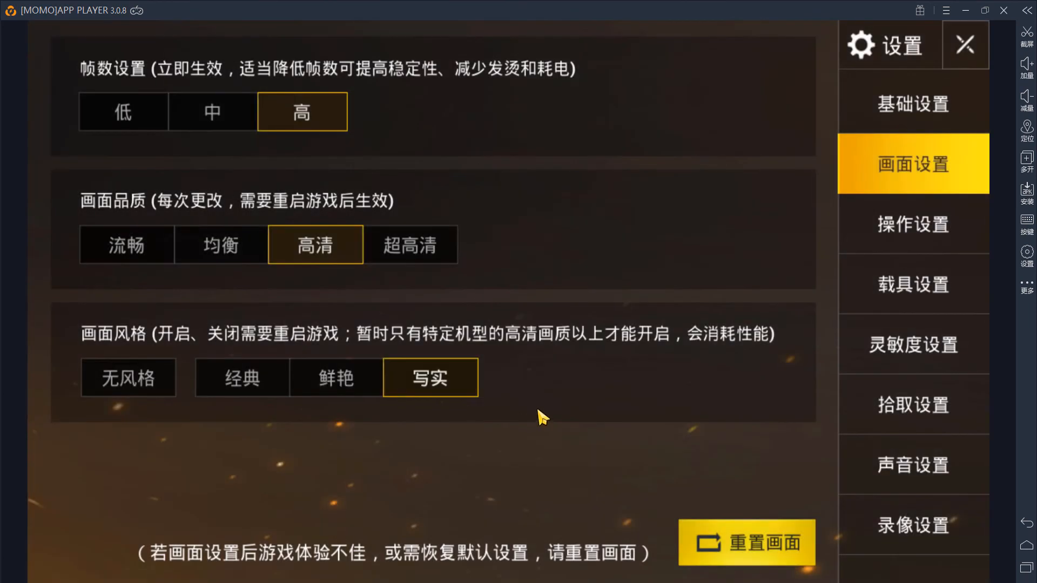
mouse_move(538, 278)
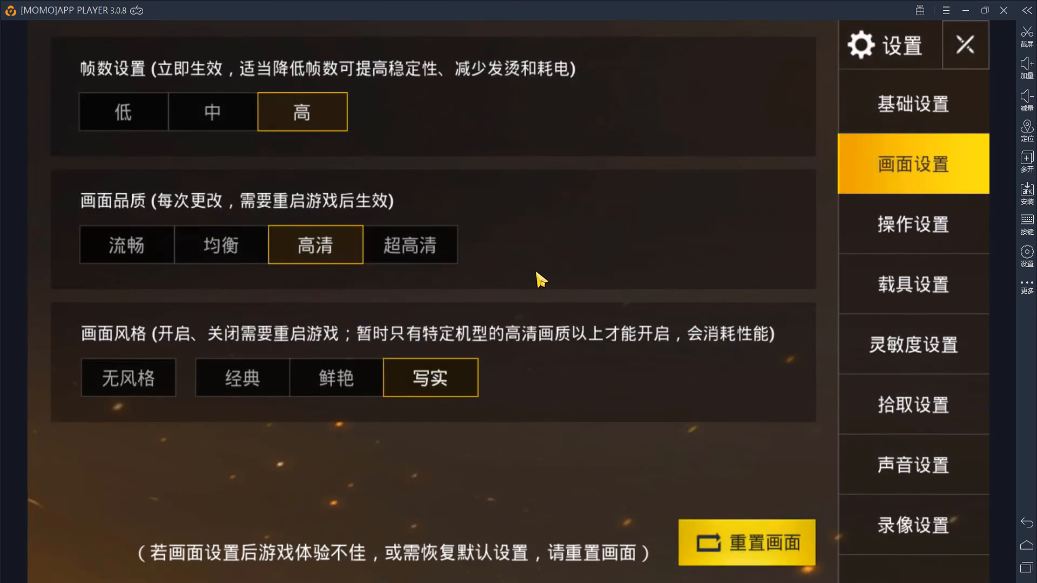
click(965, 45)
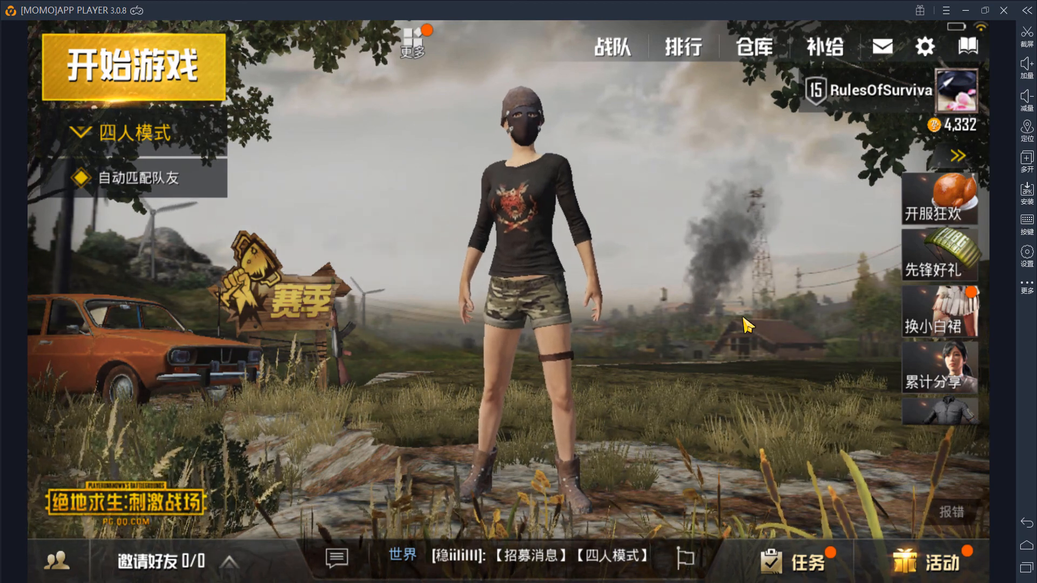
mouse_move(704, 357)
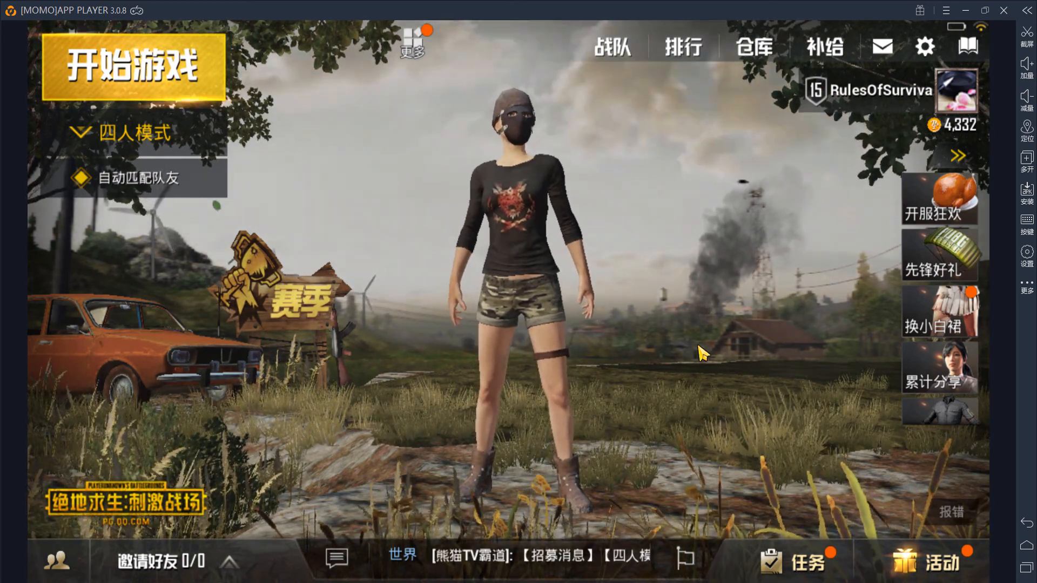